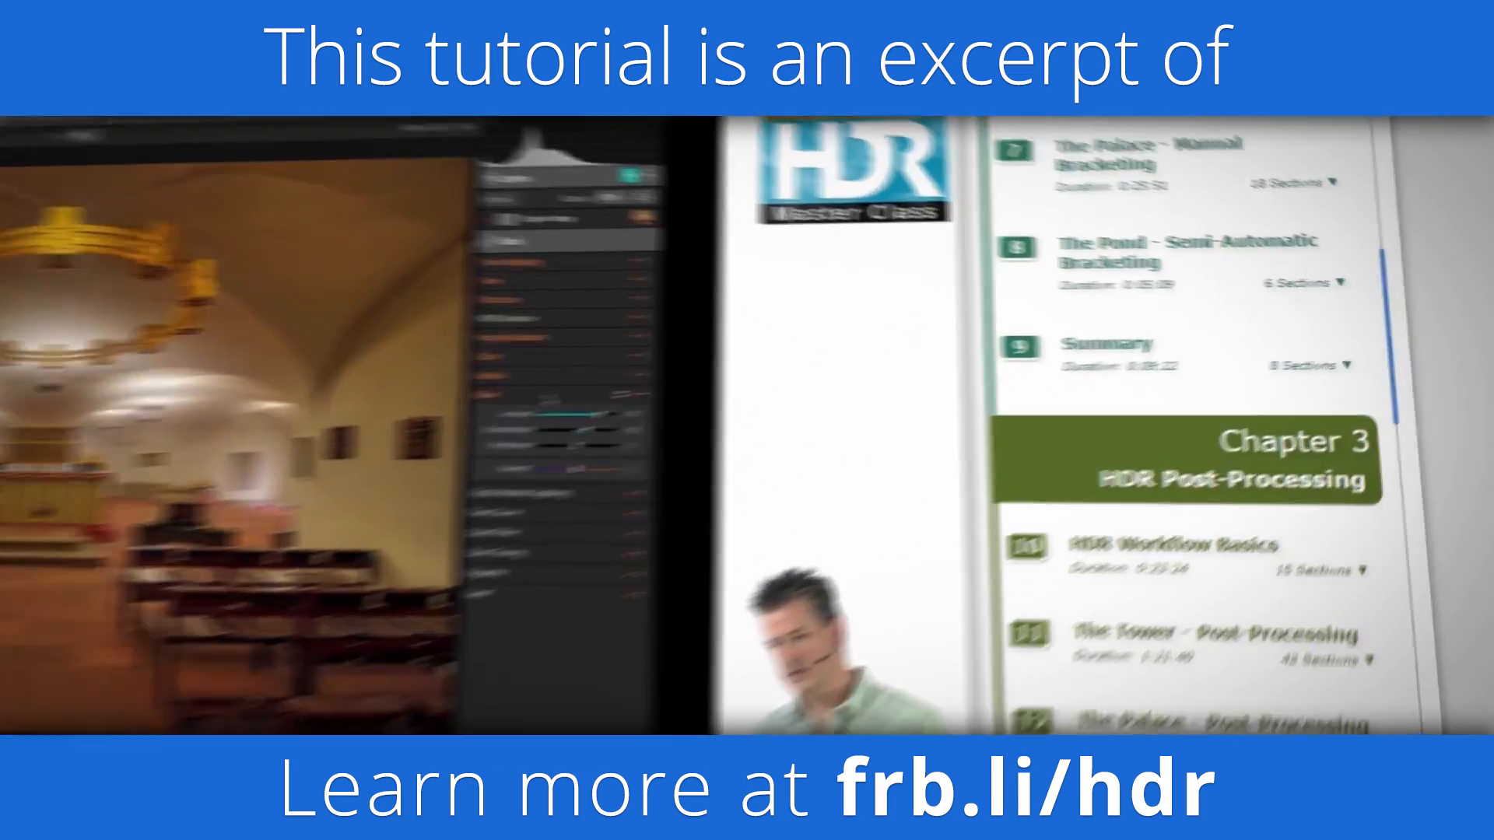
Step: Place Control Point 1 on the green tree reflection in the water and shrink it to 15%
scroll(down, 3)
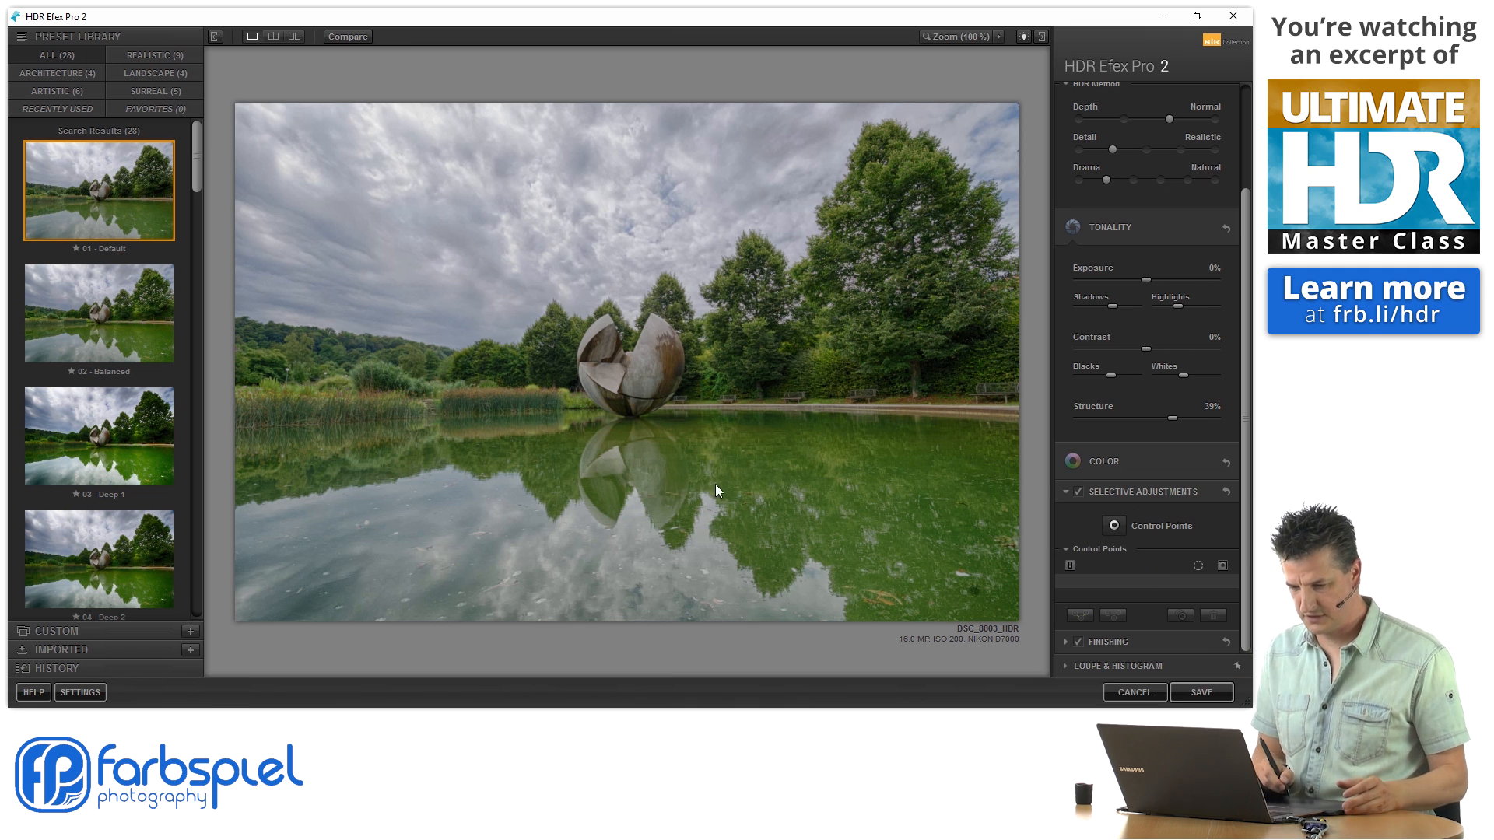
mouse_move(784, 513)
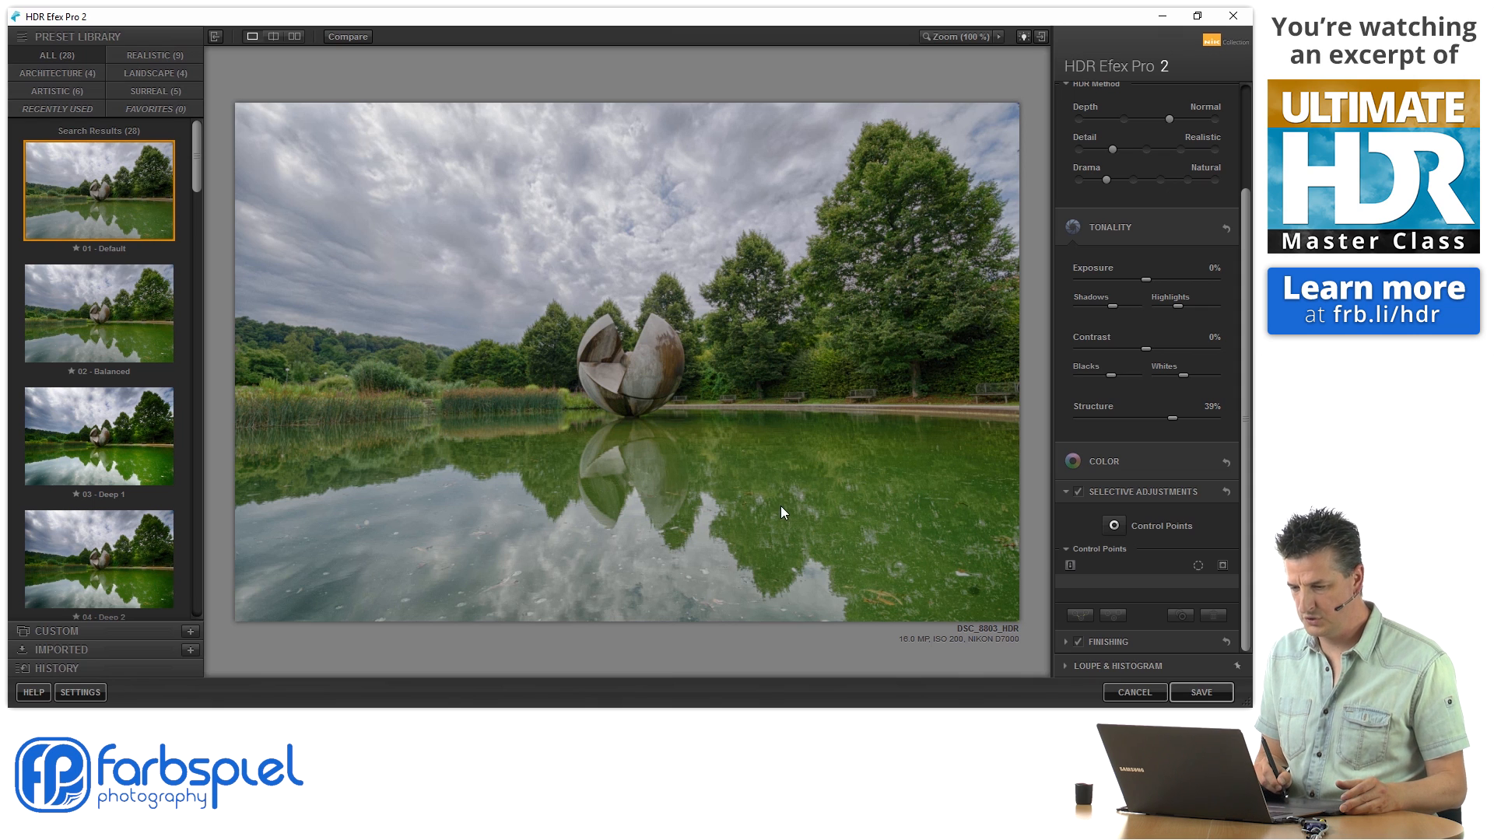
mouse_move(513, 448)
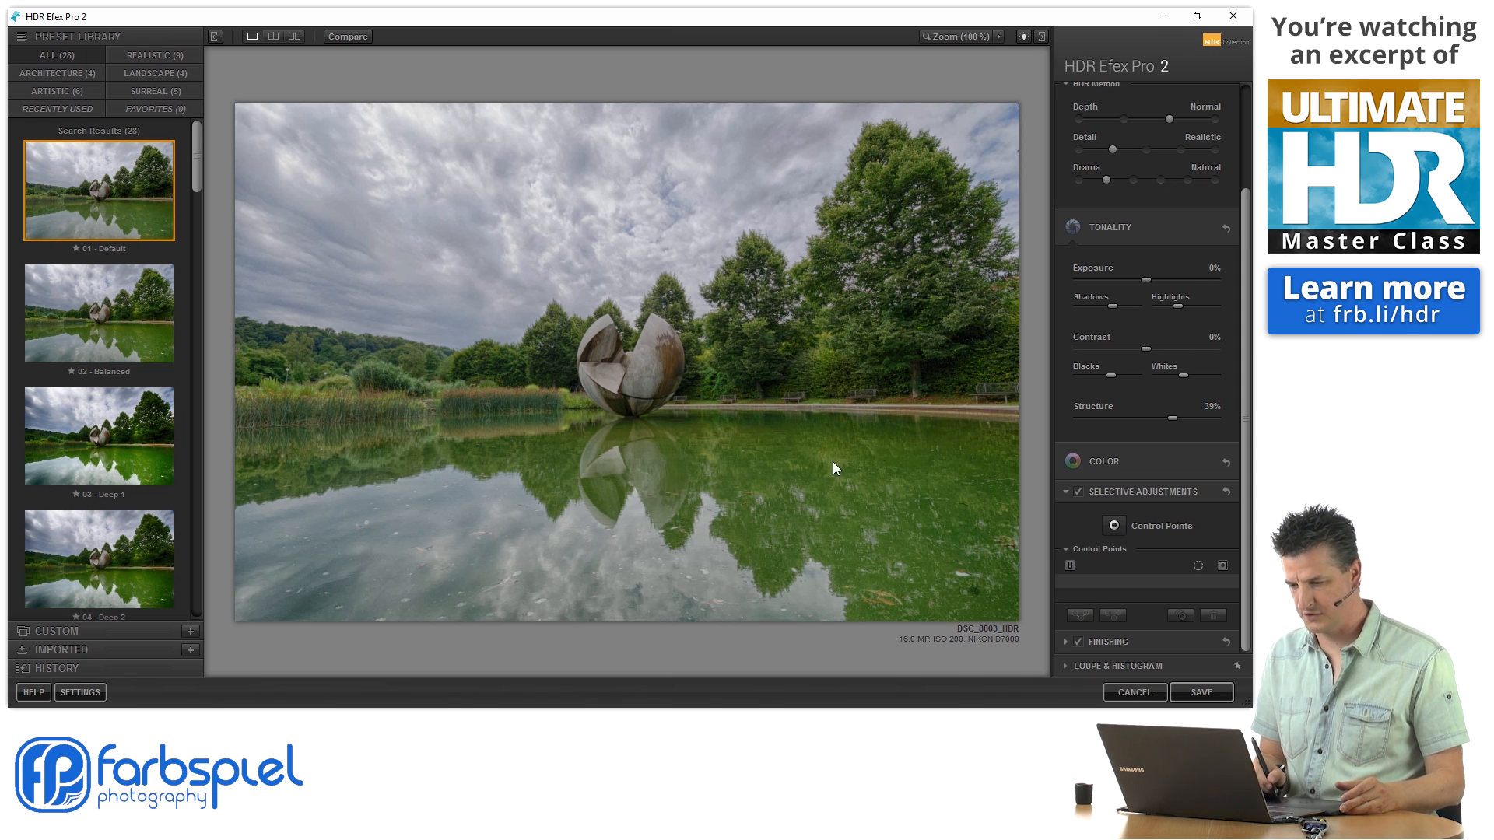
mouse_move(1134, 519)
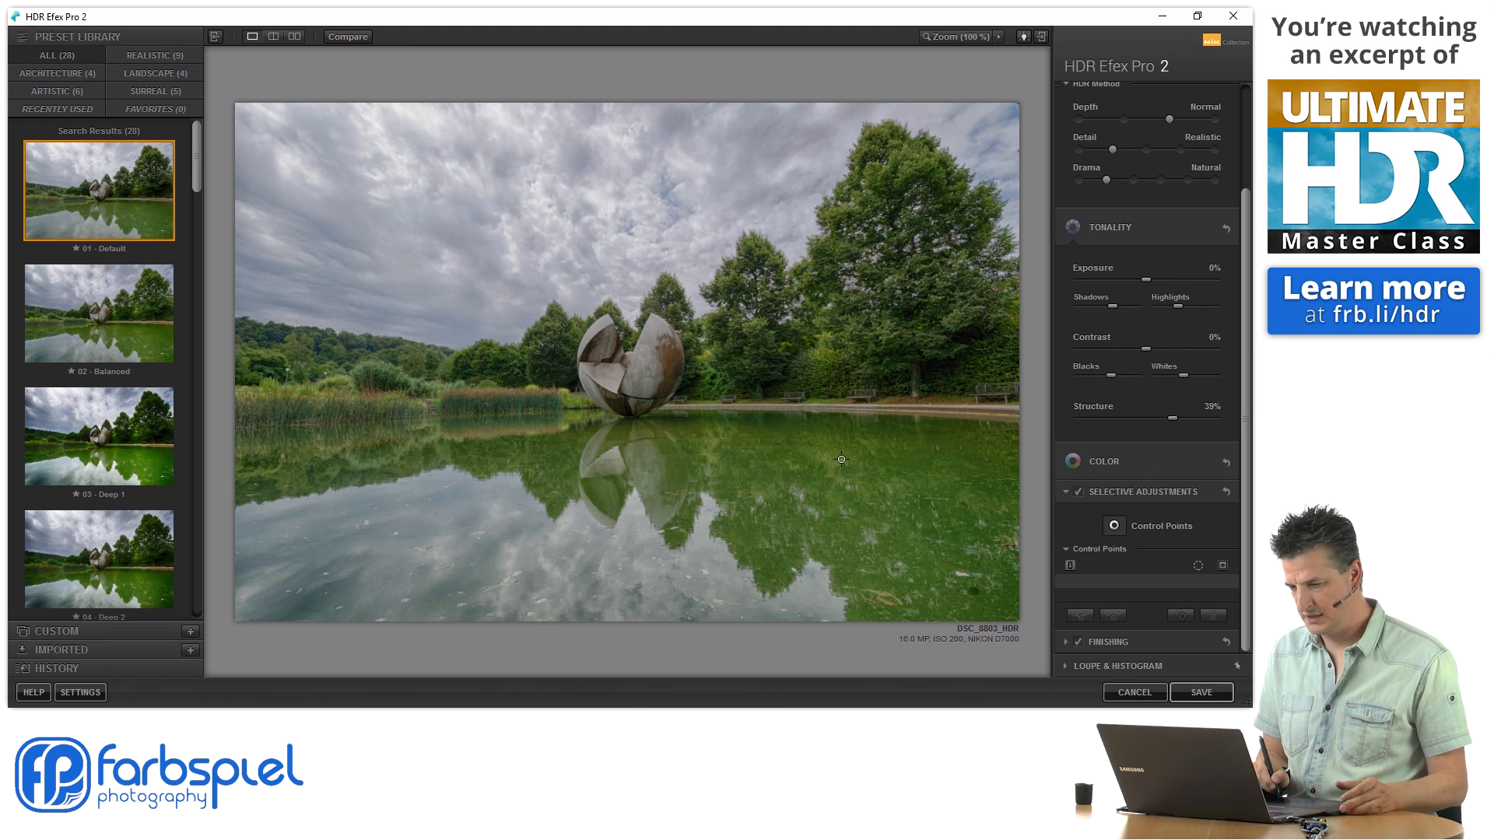
mouse_move(737, 458)
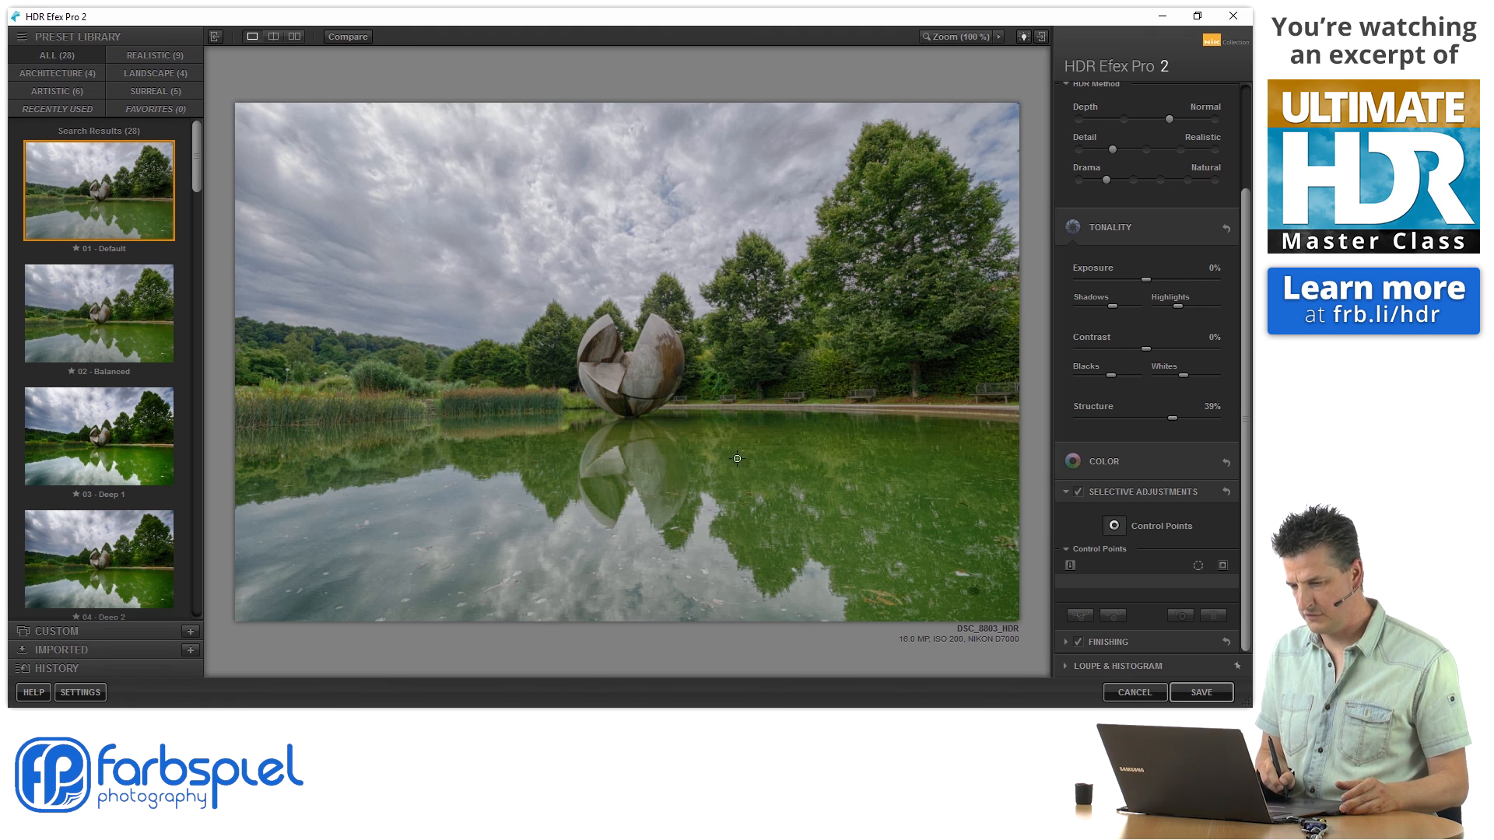
mouse_move(787, 452)
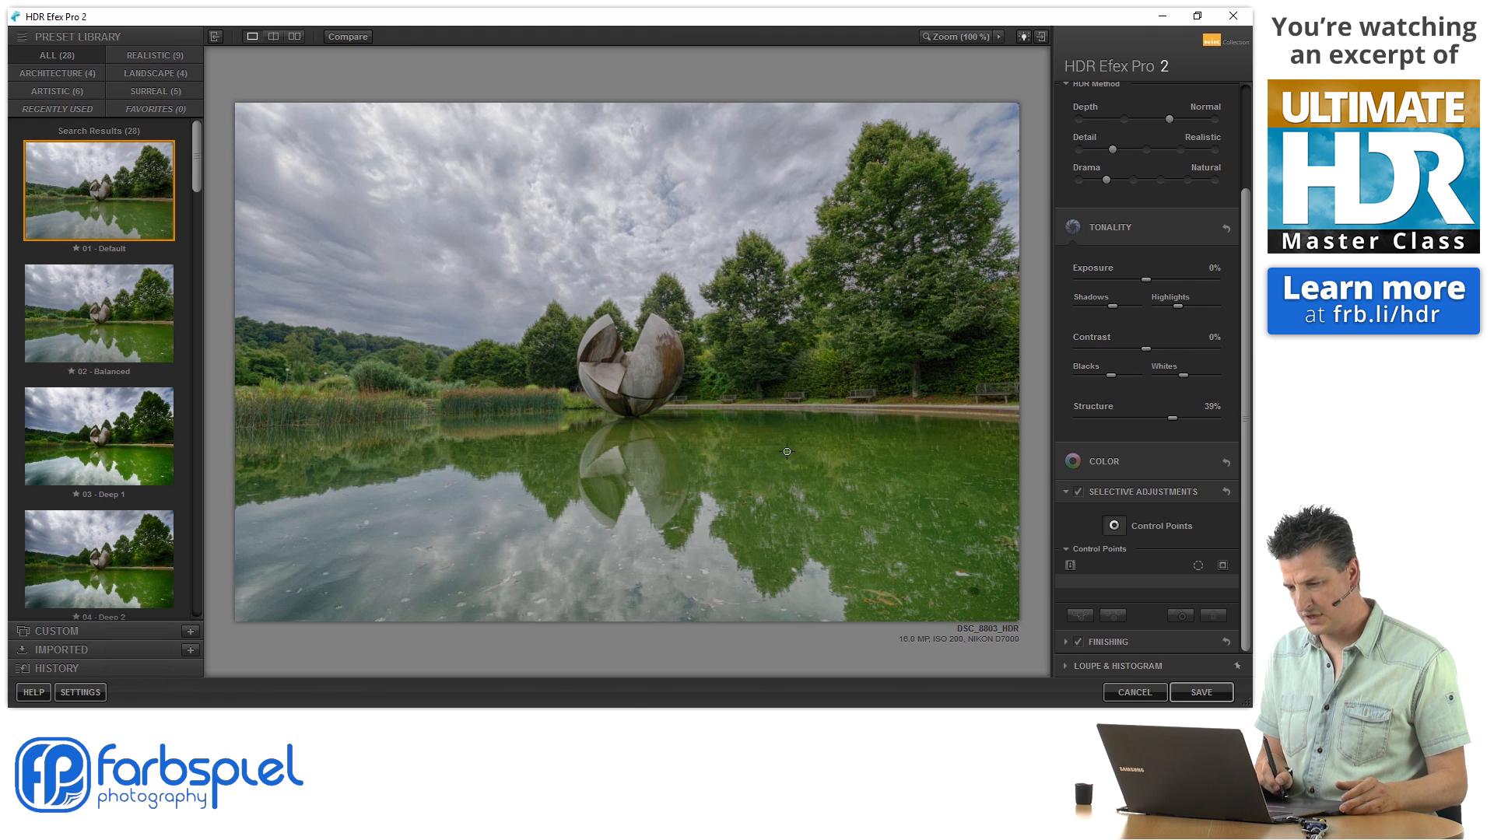
mouse_move(798, 466)
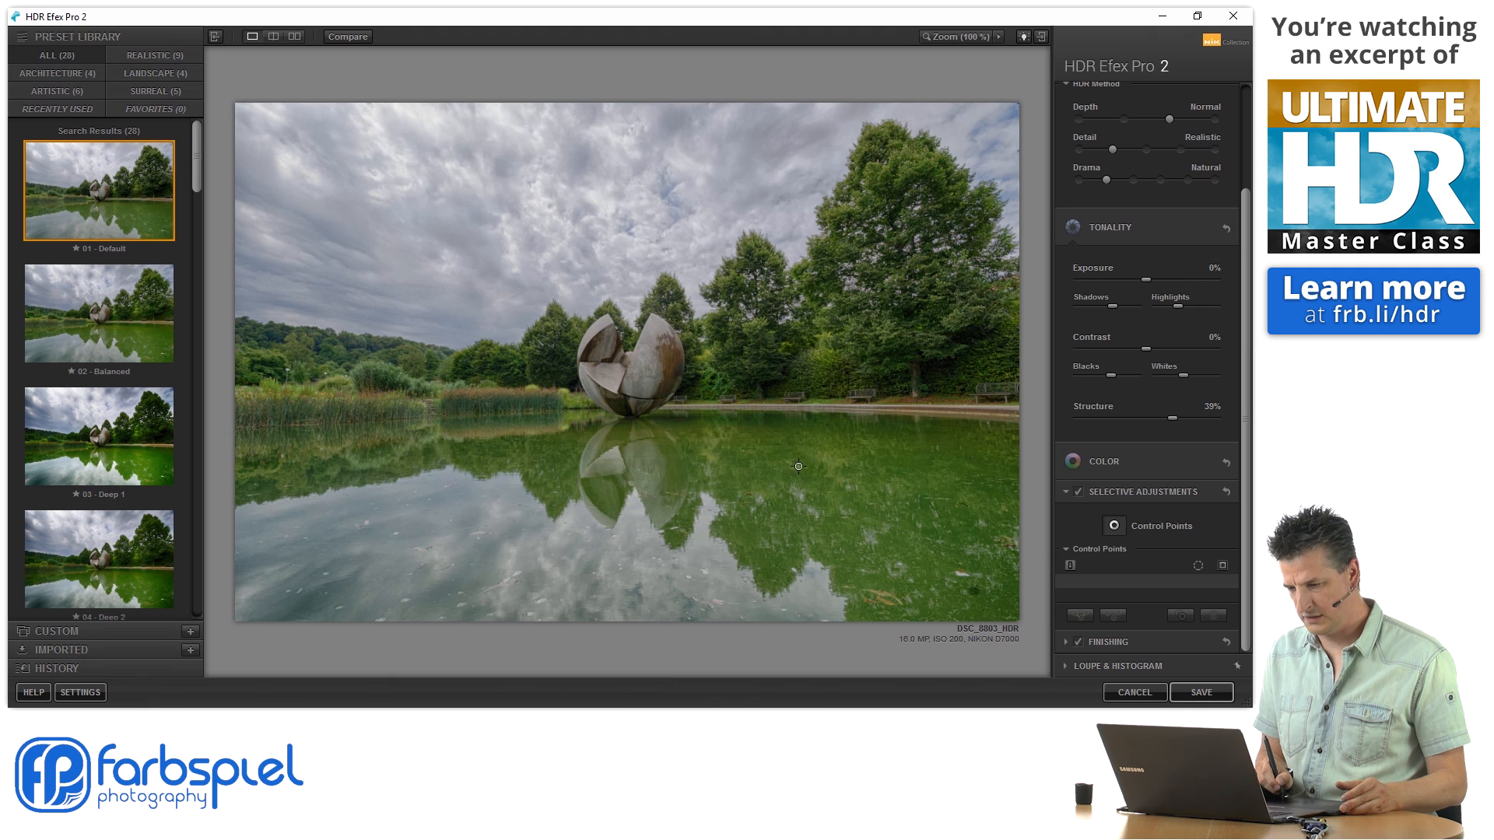
click(778, 470)
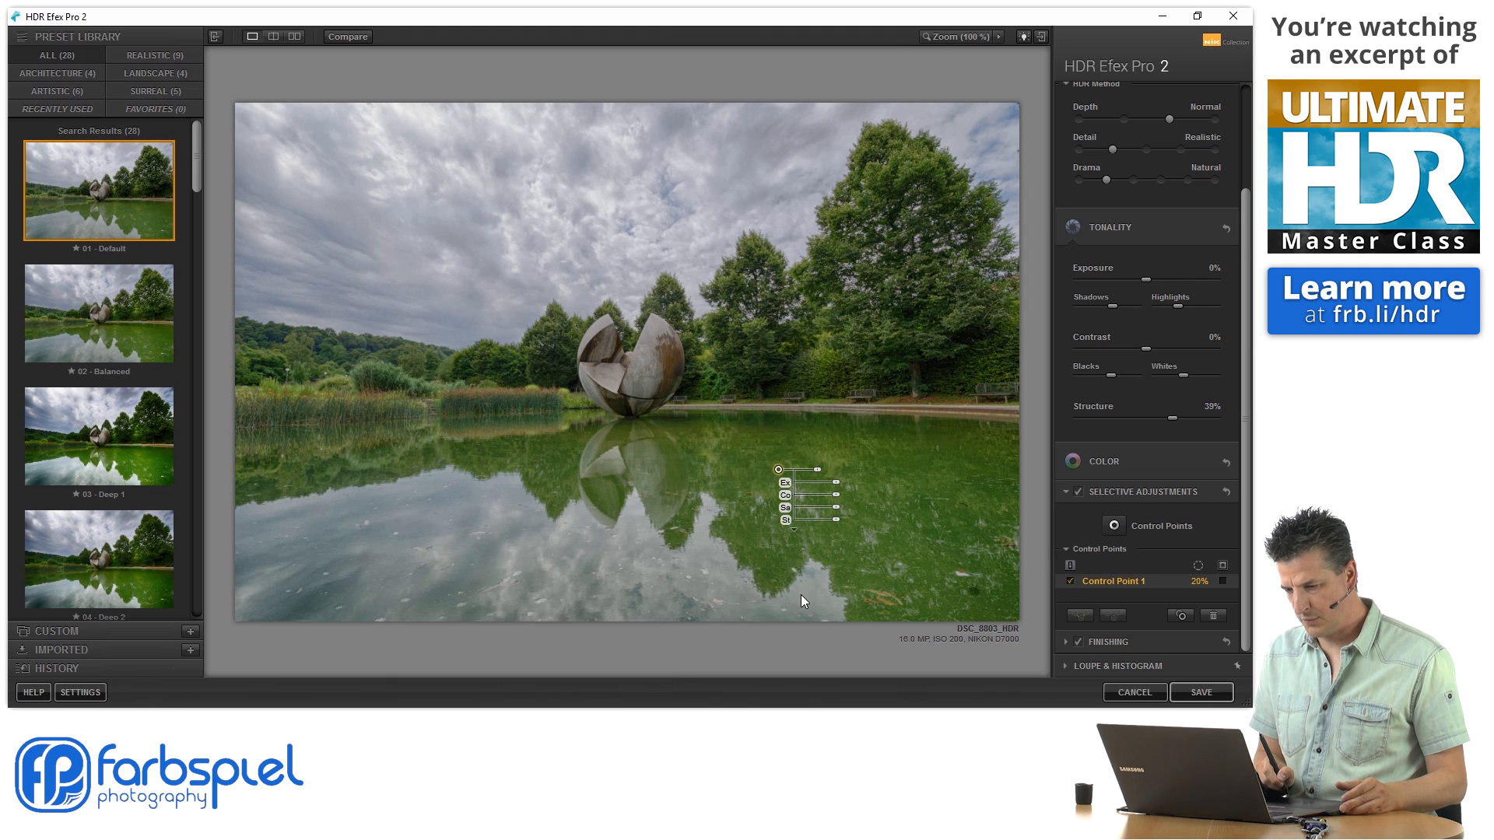
mouse_move(797, 536)
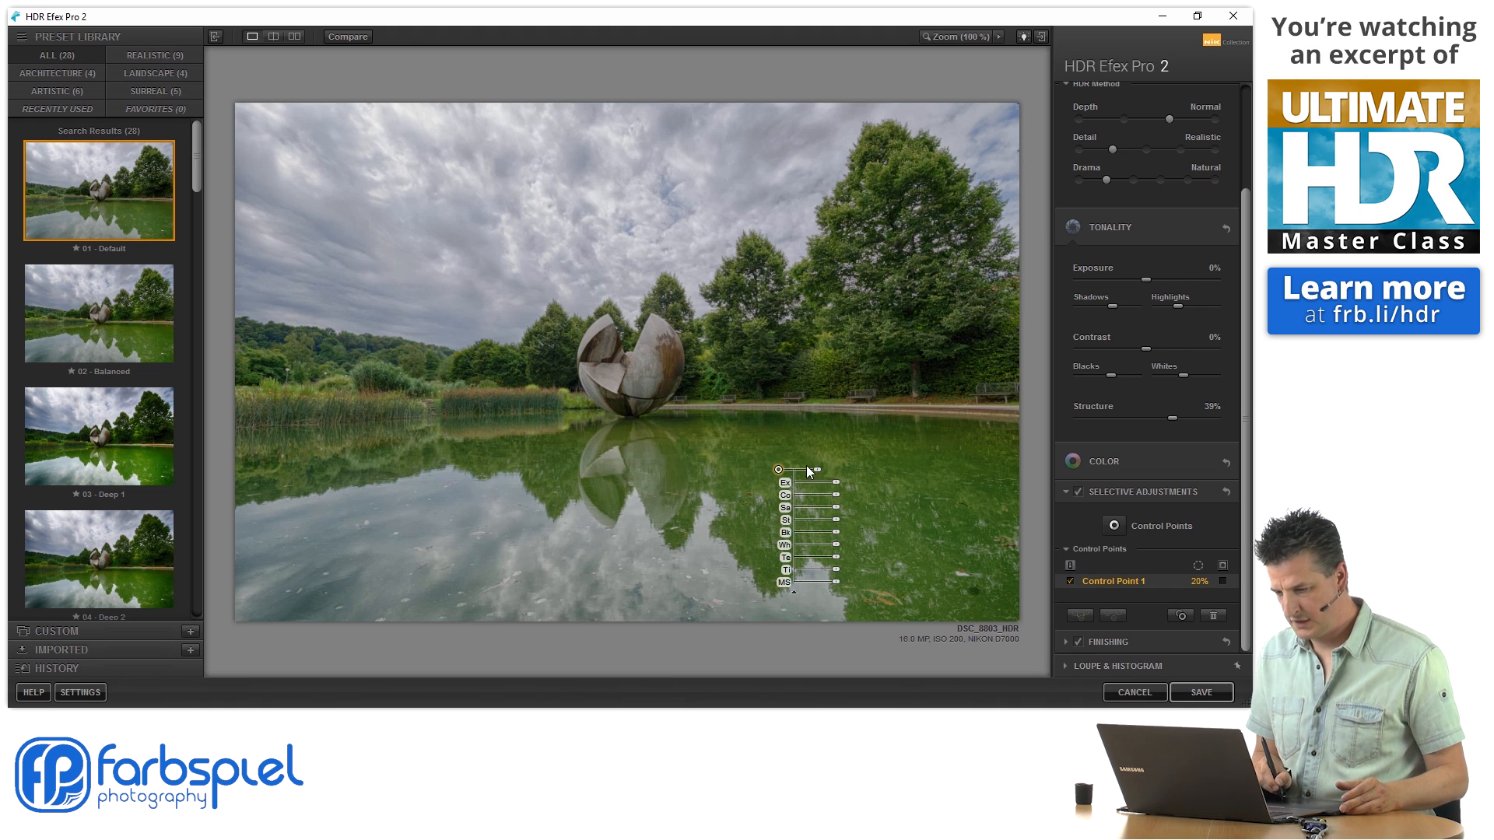
mouse_move(815, 482)
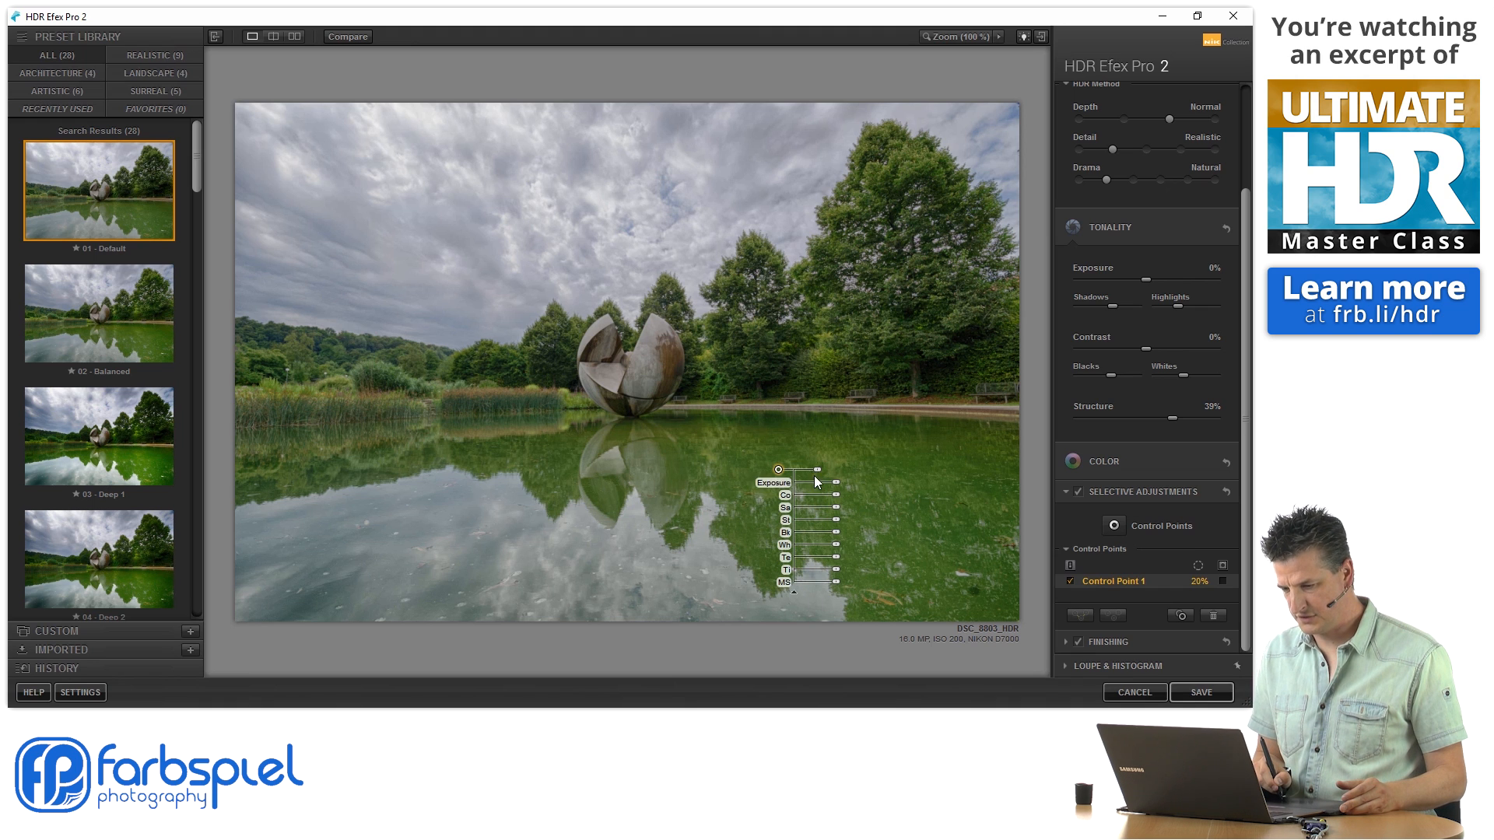
drag(814, 481, 838, 467)
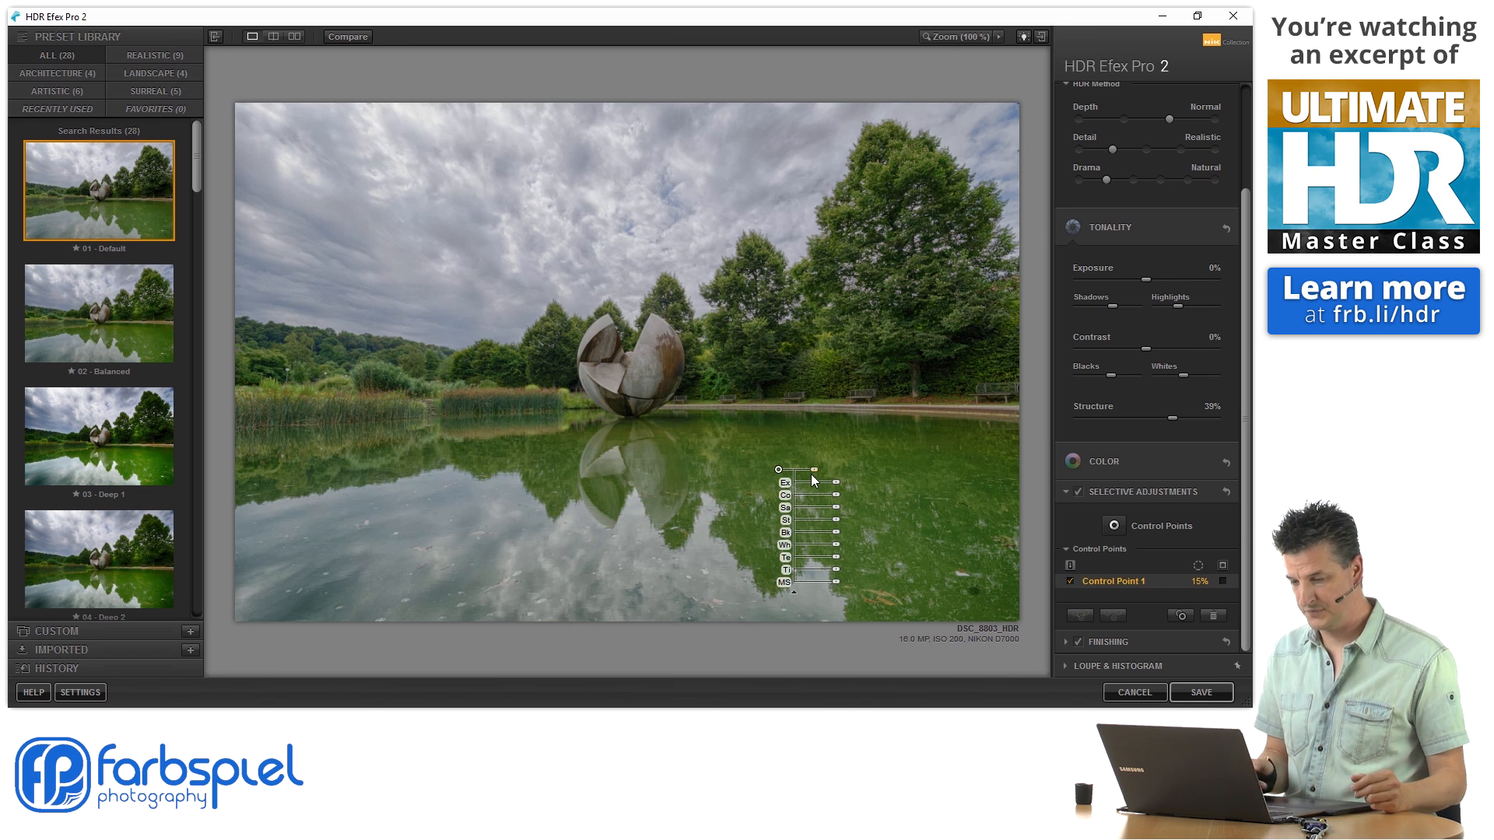
mouse_move(798, 599)
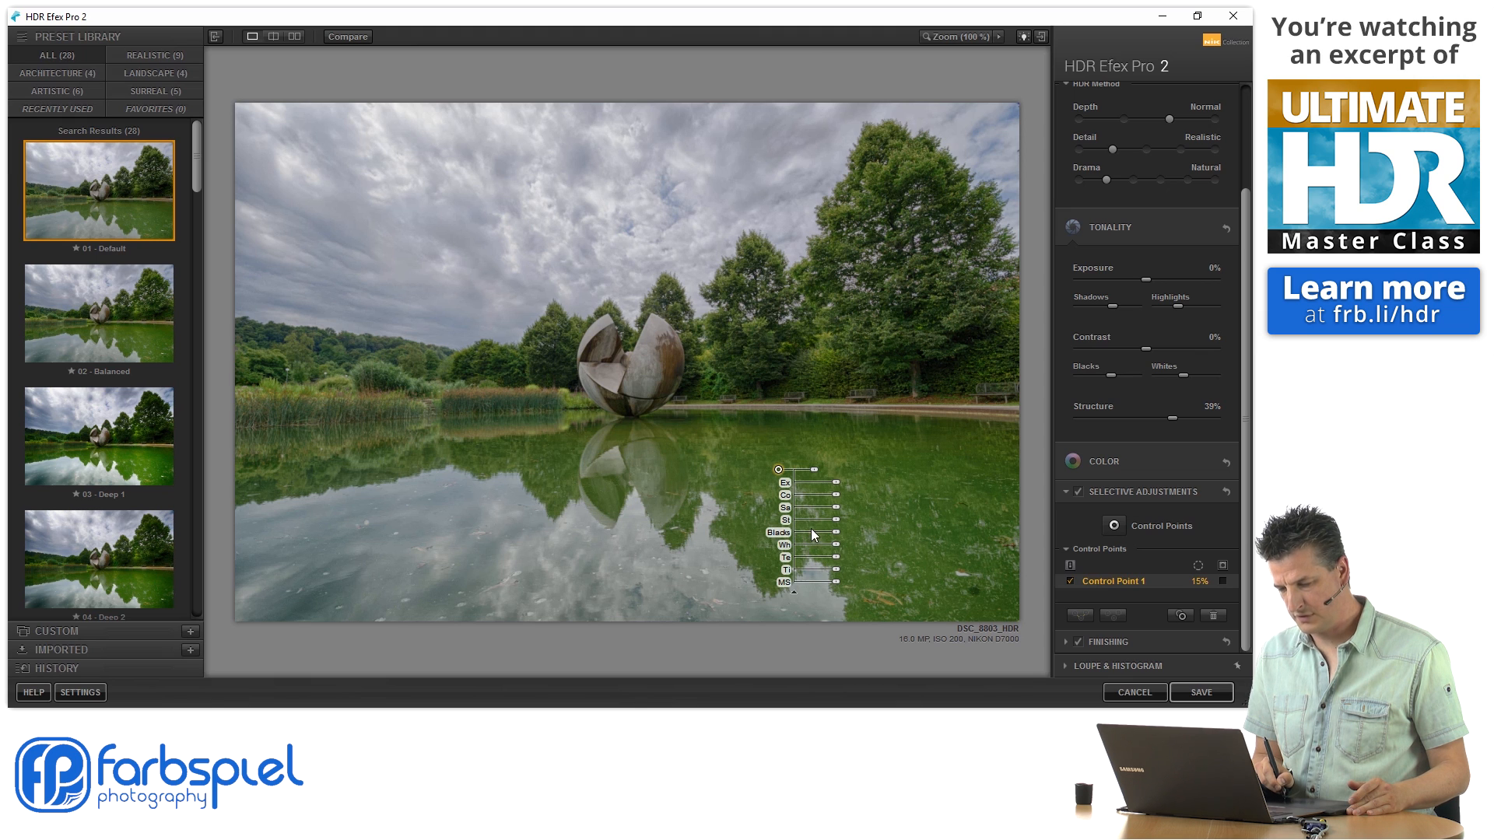
mouse_move(810, 574)
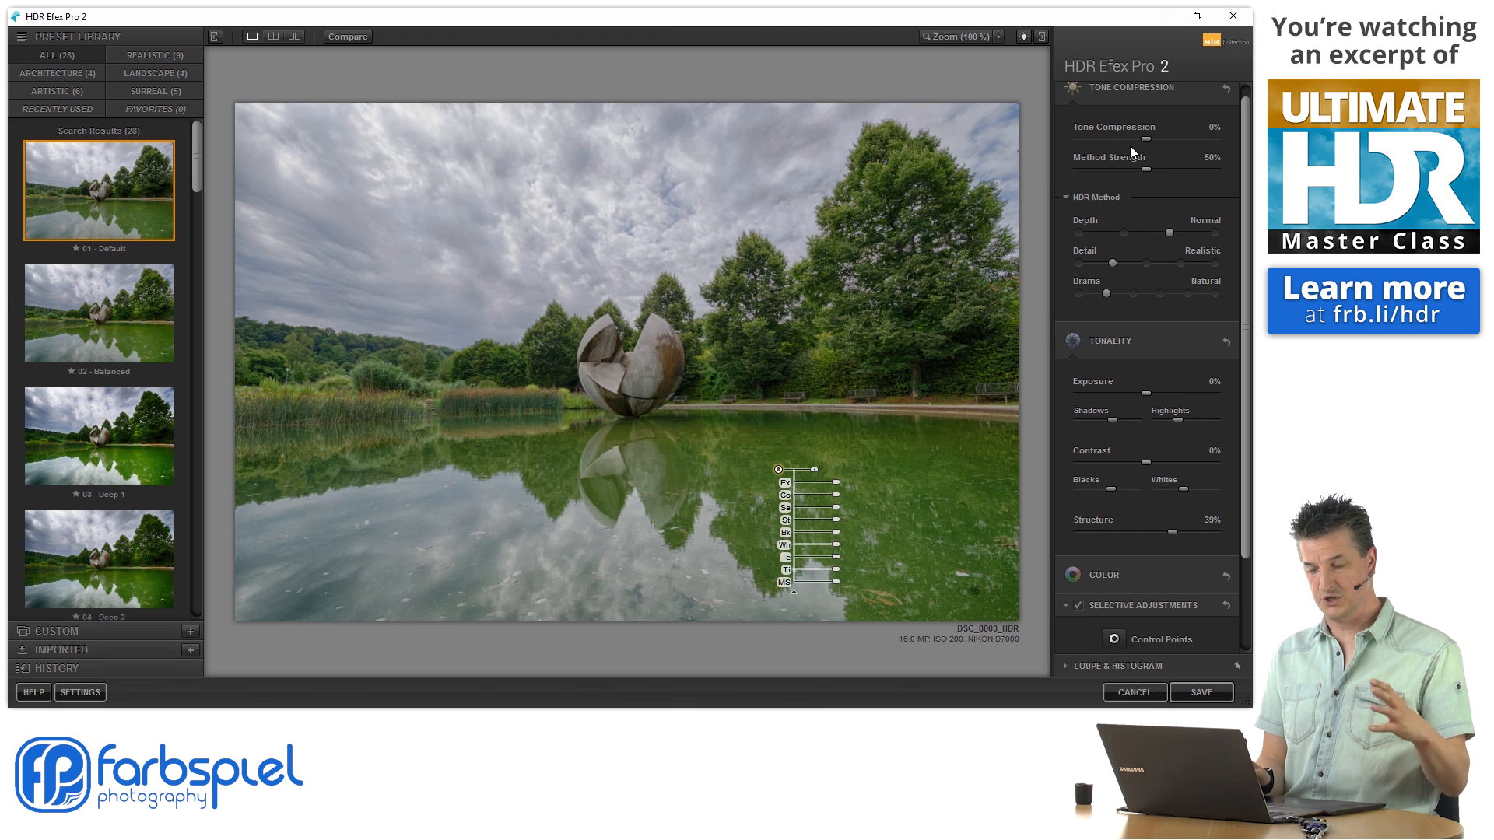
mouse_move(835, 511)
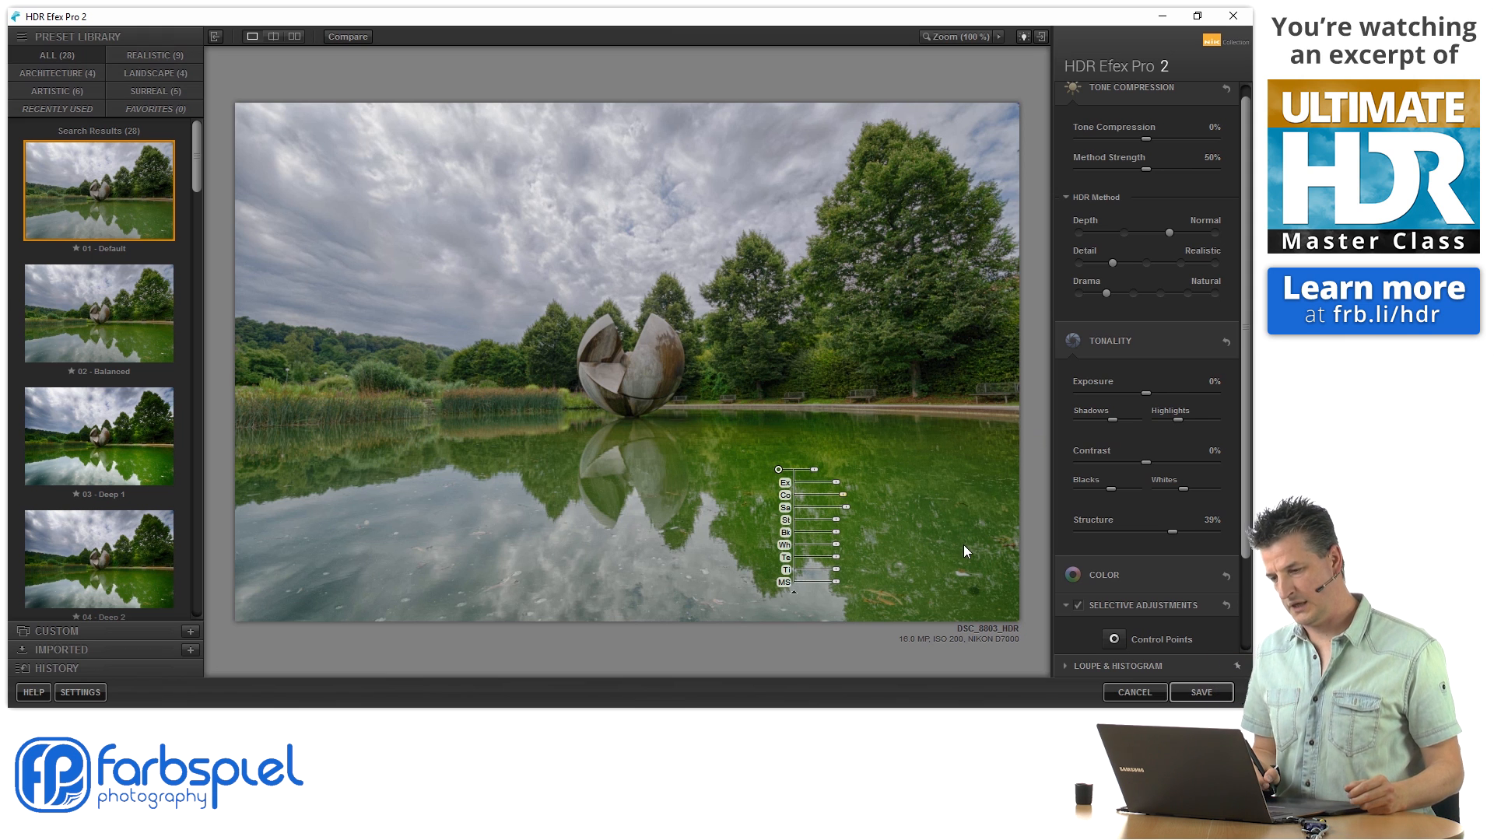
mouse_move(962, 576)
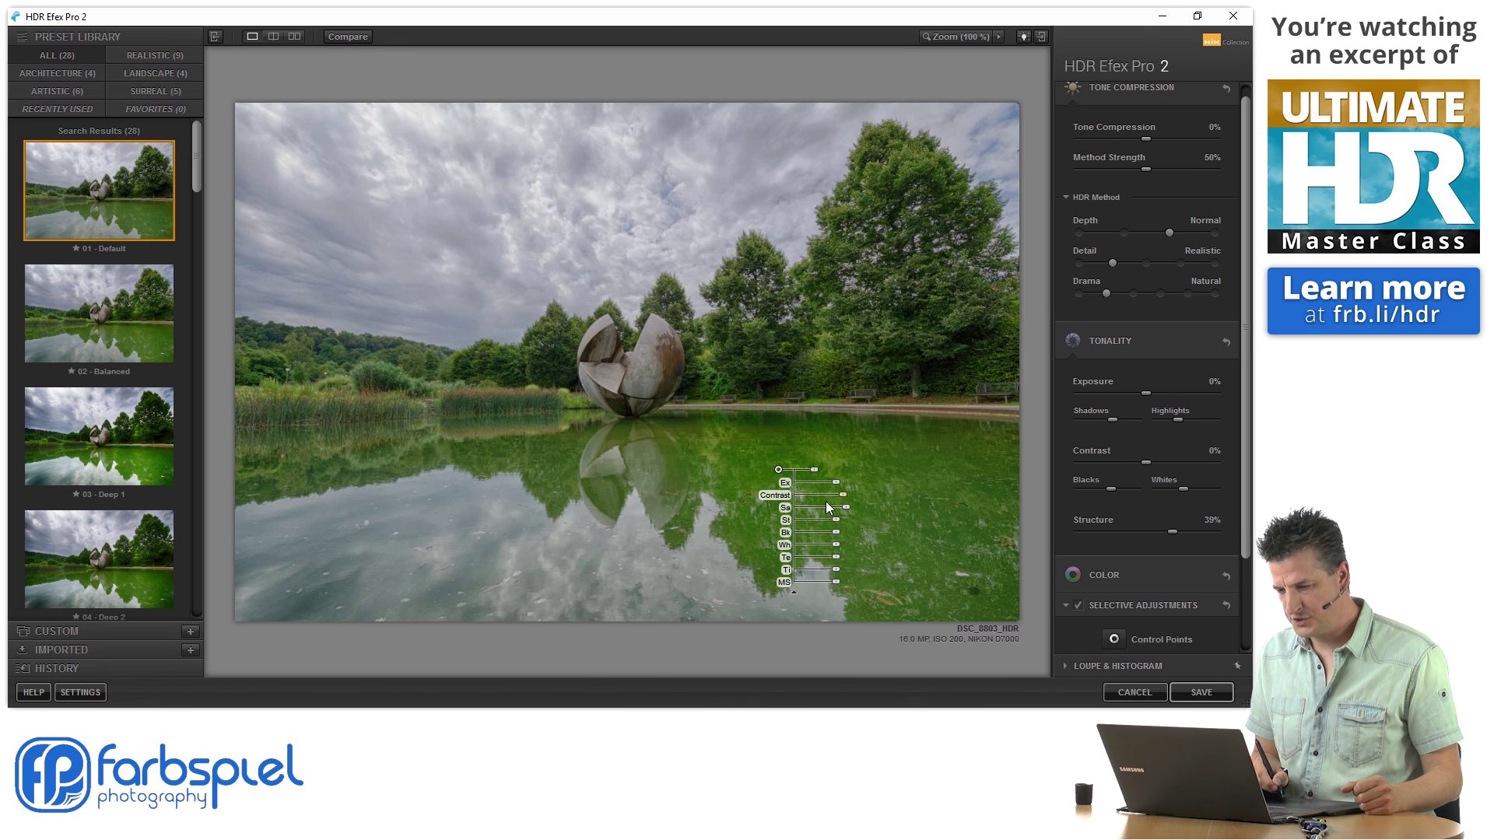
mouse_move(835, 522)
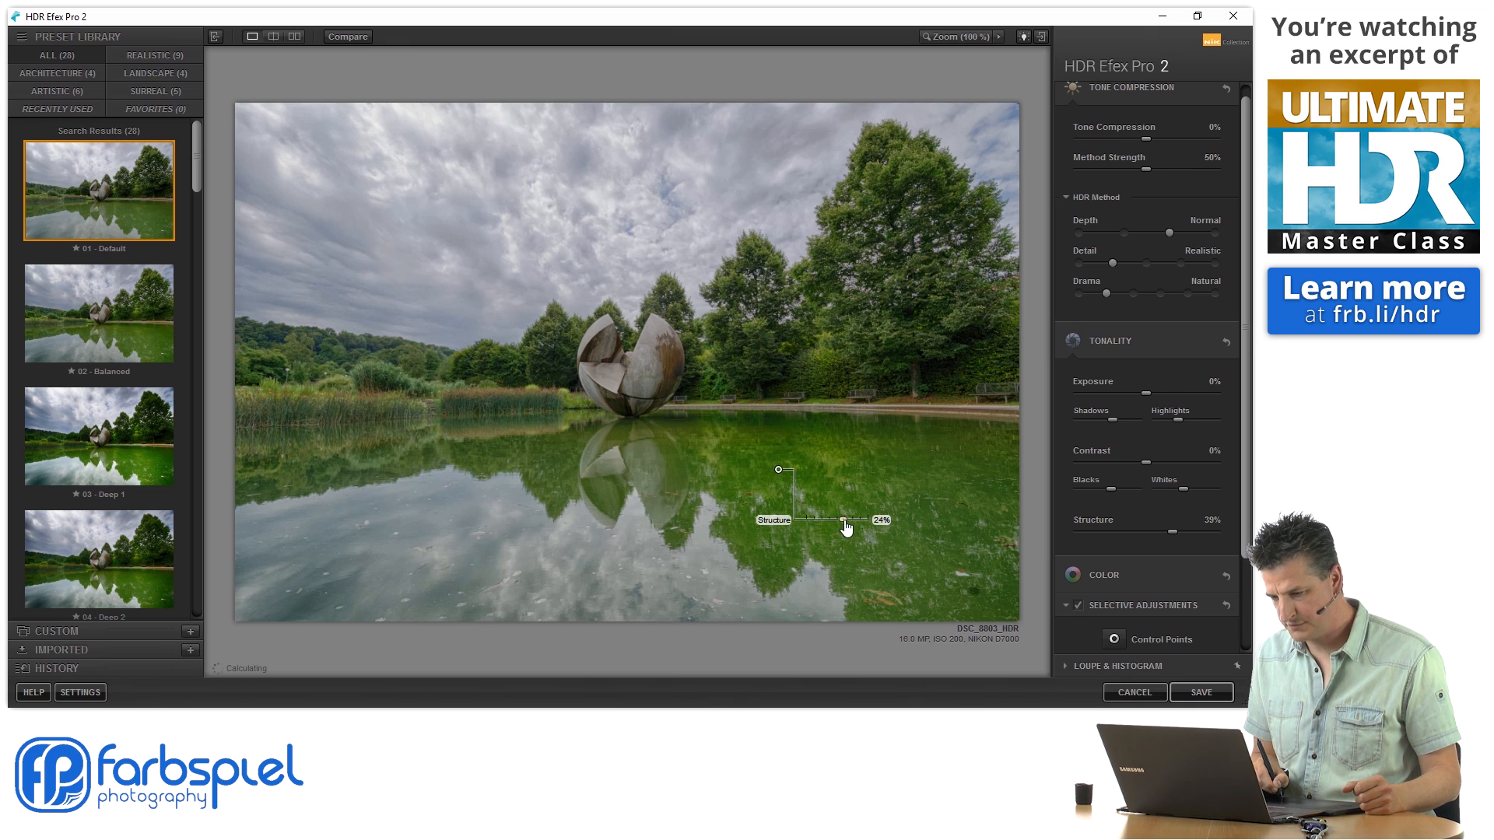
Step: Keep the water point's structure at 24% and raise its contrast on the reflection
click(778, 470)
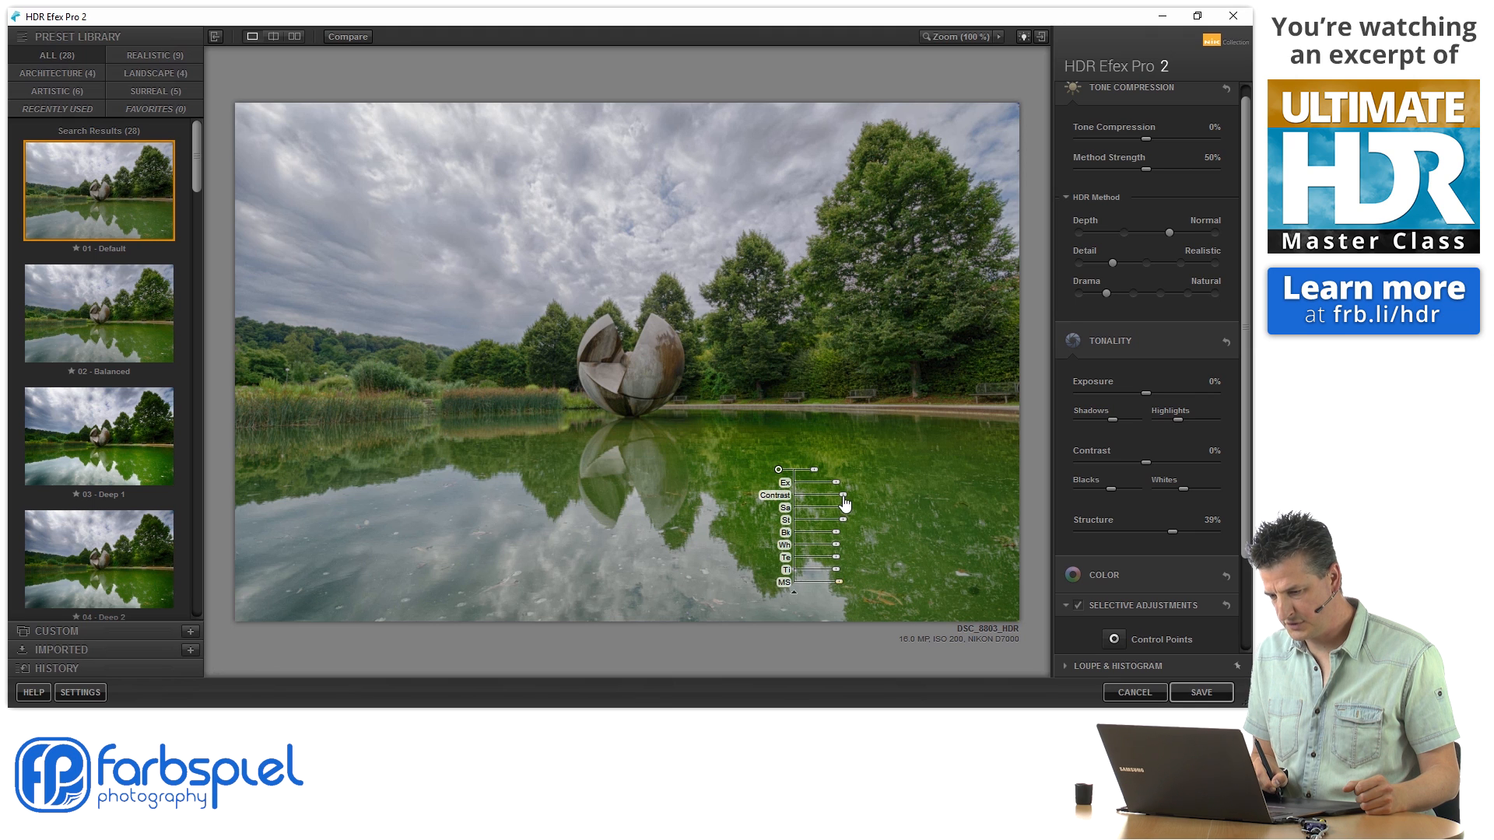
drag(810, 495, 877, 495)
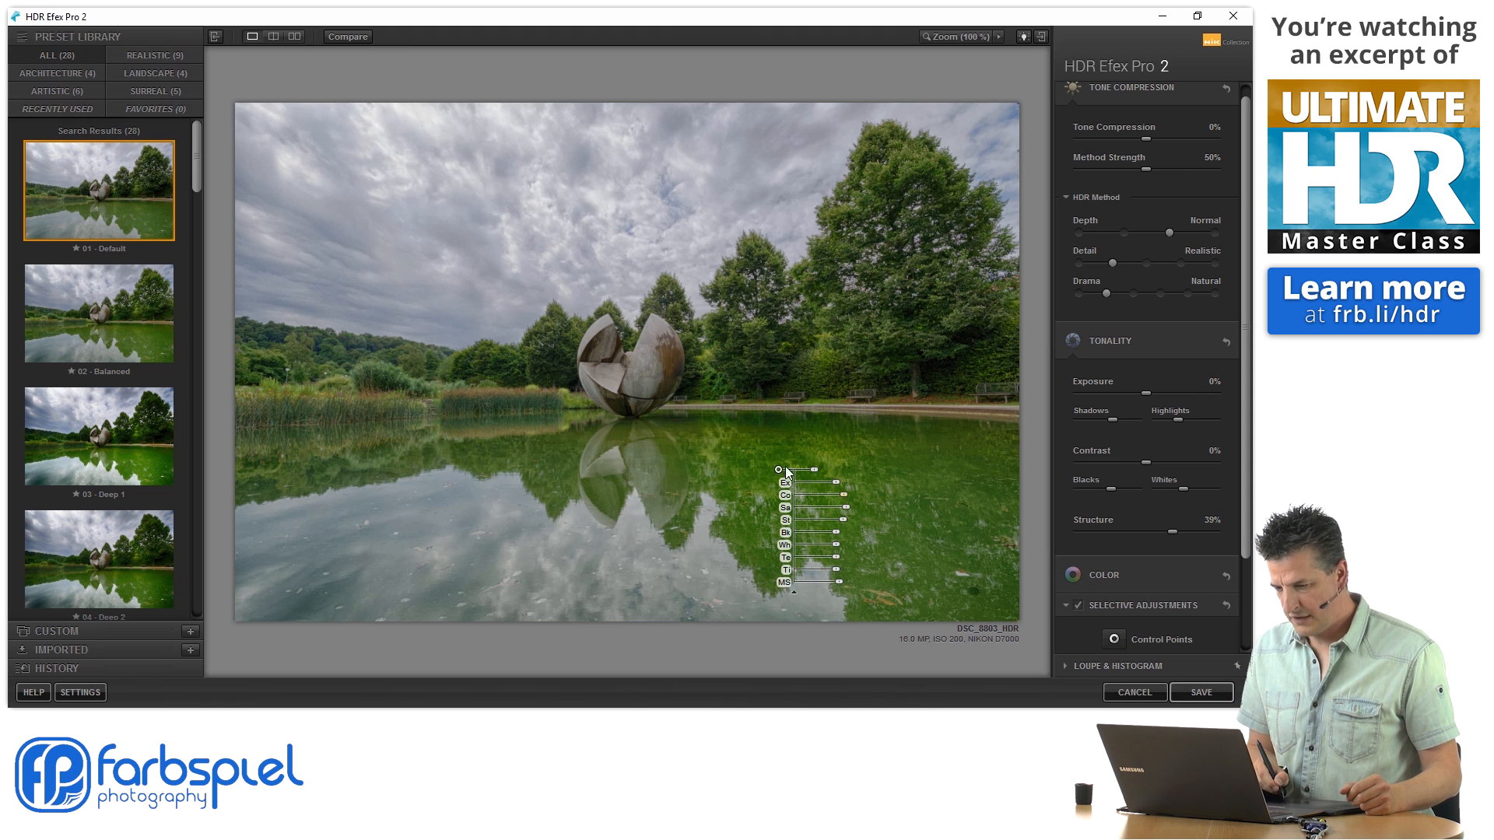
mouse_move(852, 439)
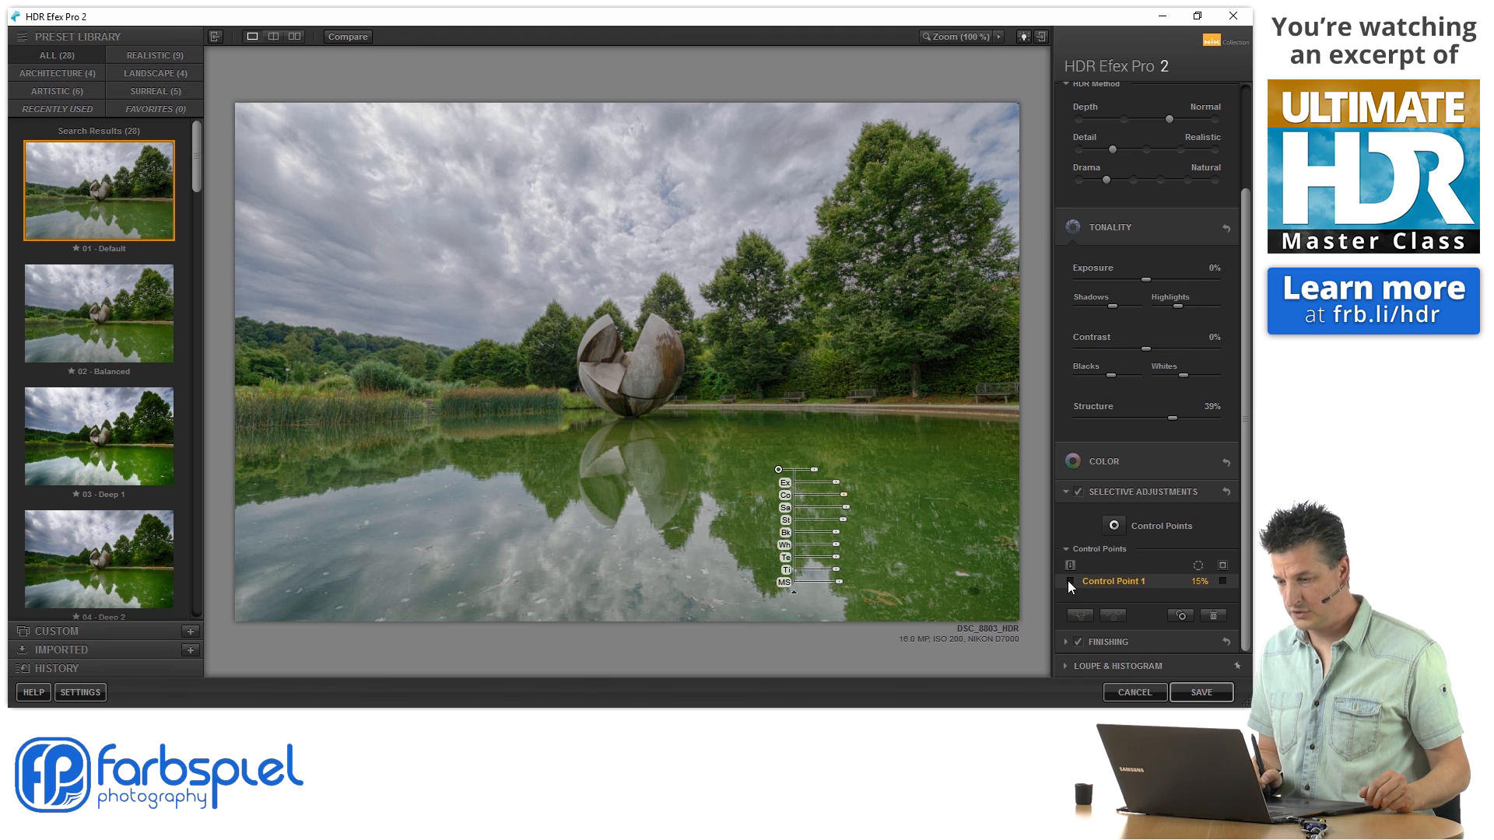
mouse_move(1070, 586)
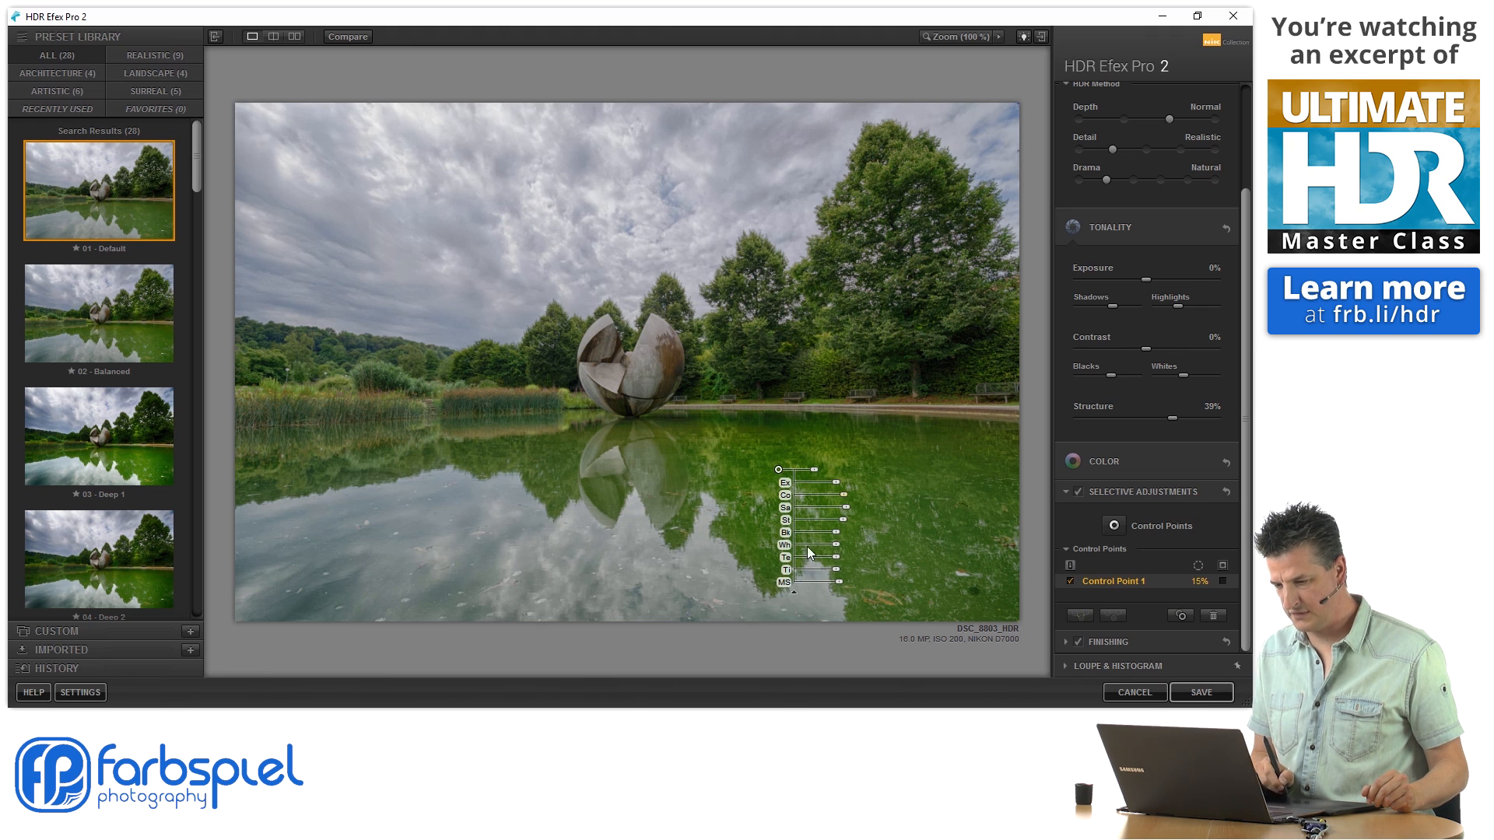
mouse_move(1059, 596)
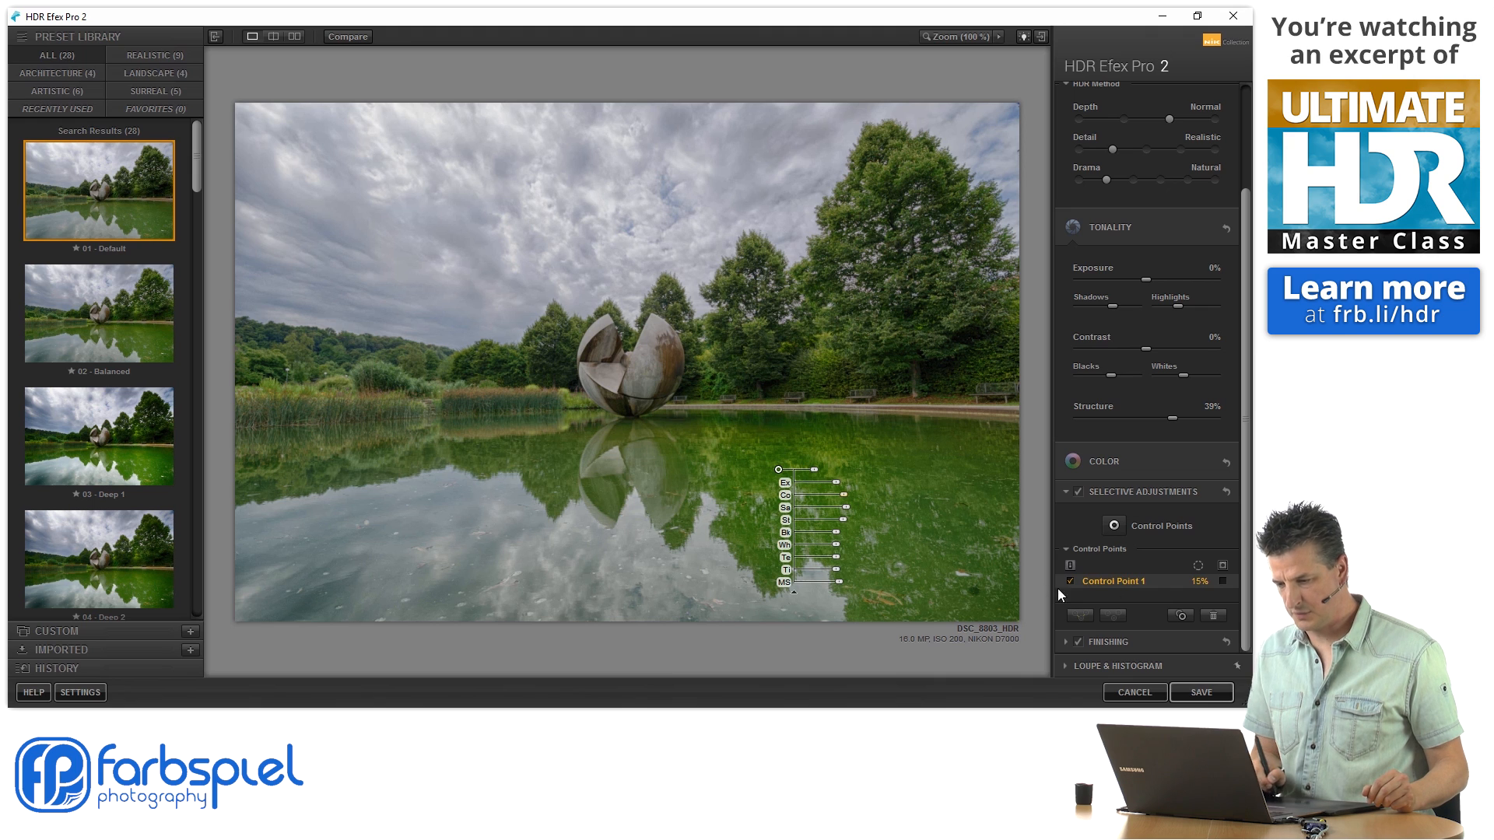
Step: Toggle Control Point 1 to compare, and widen its reach from 15% to 90%
click(1070, 581)
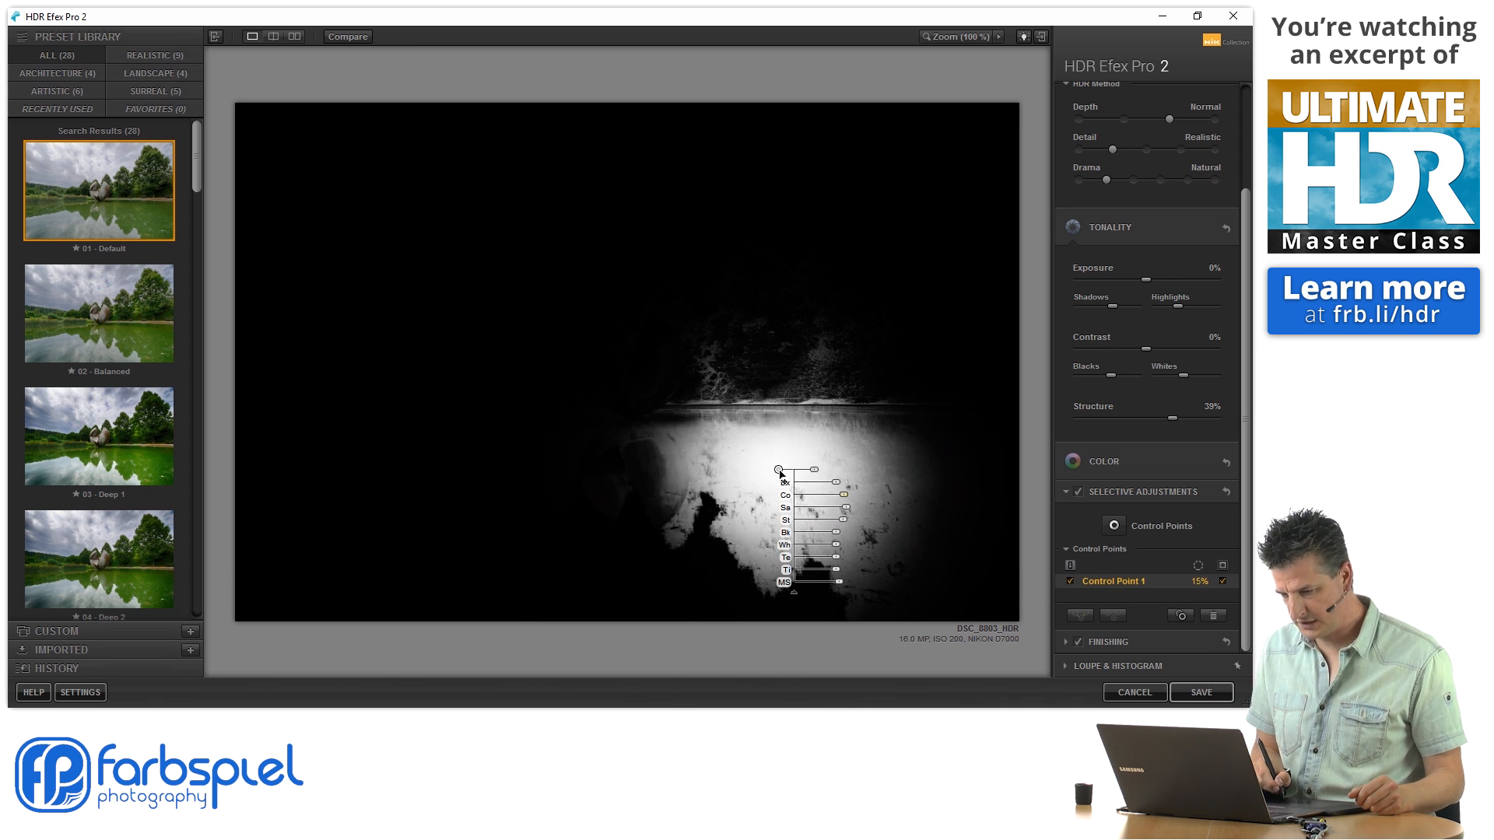
mouse_move(770, 510)
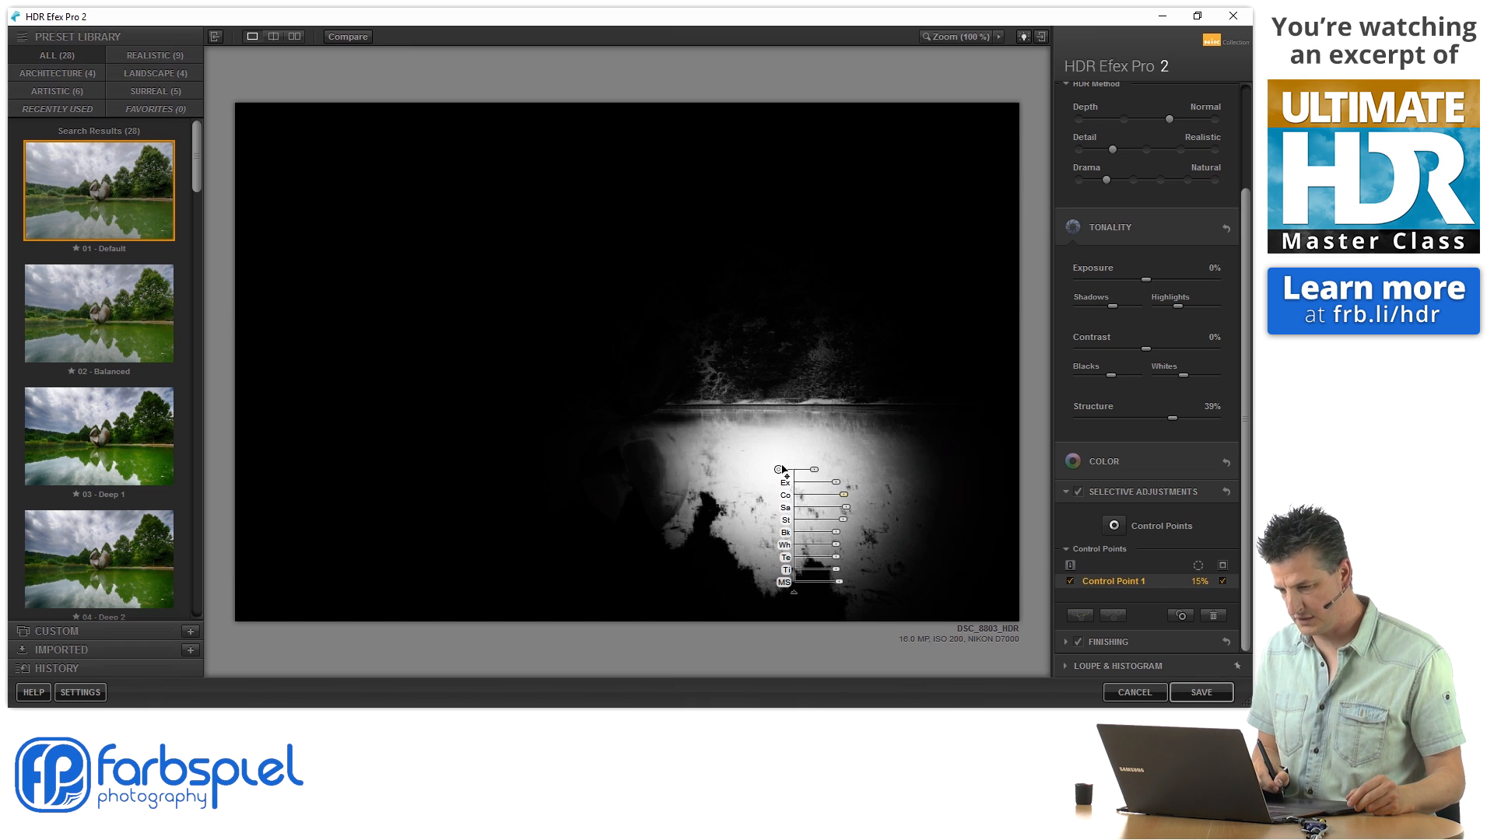
drag(784, 470, 770, 466)
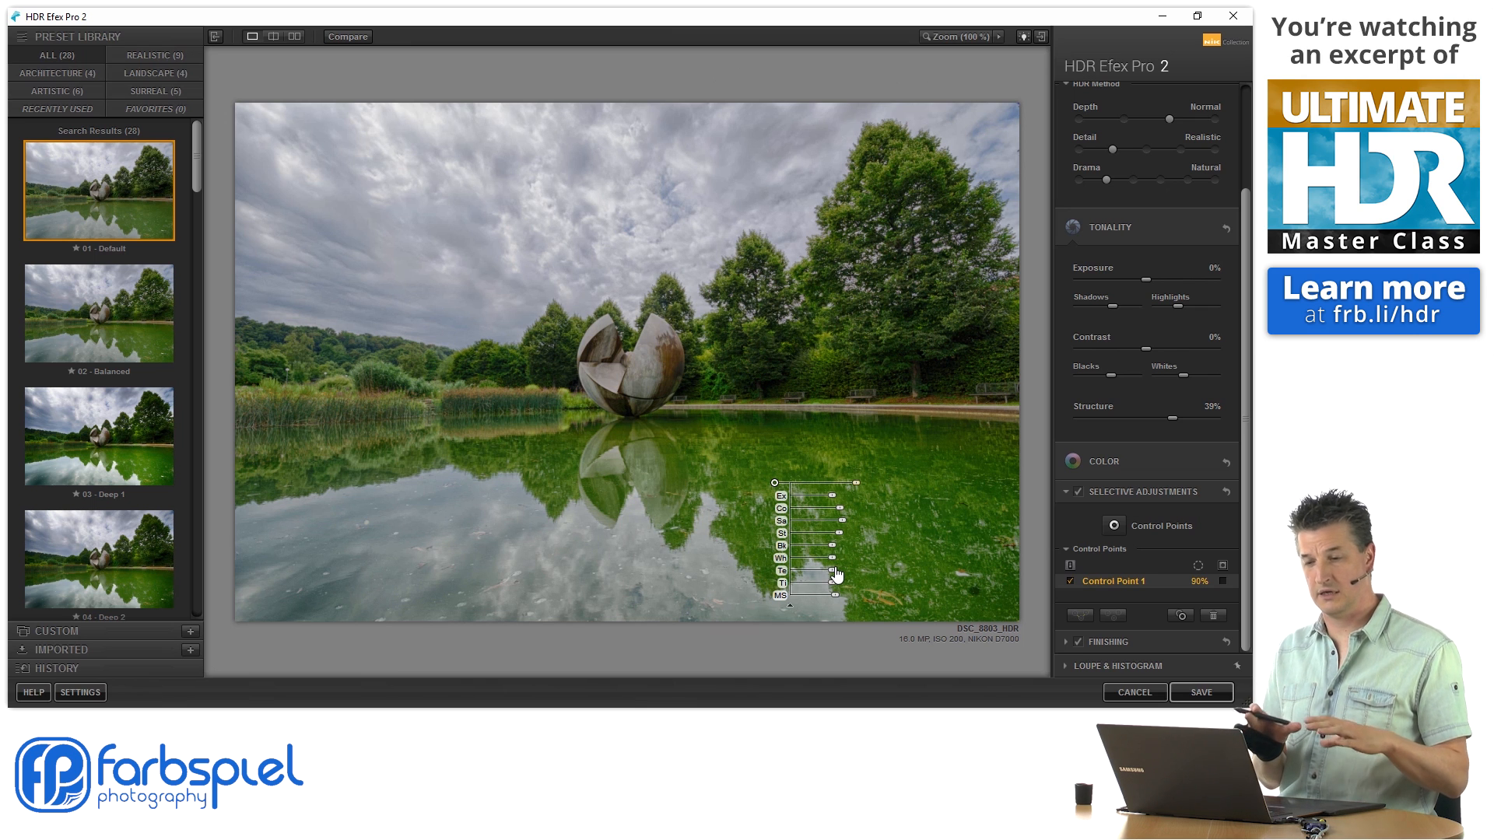
mouse_move(860, 484)
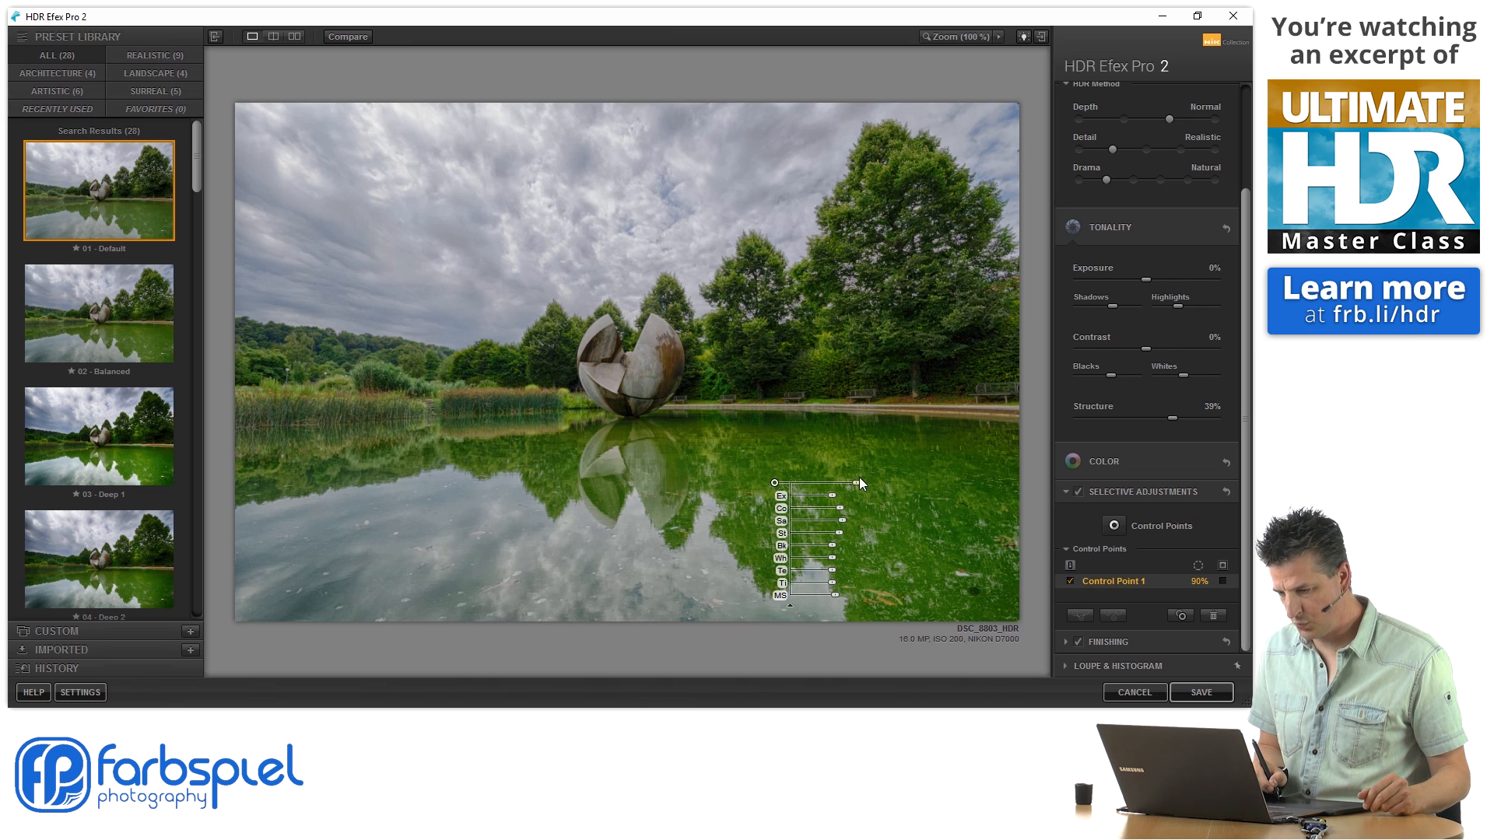
Step: Reduce Control Point 1's size to 14%
drag(839, 482, 805, 482)
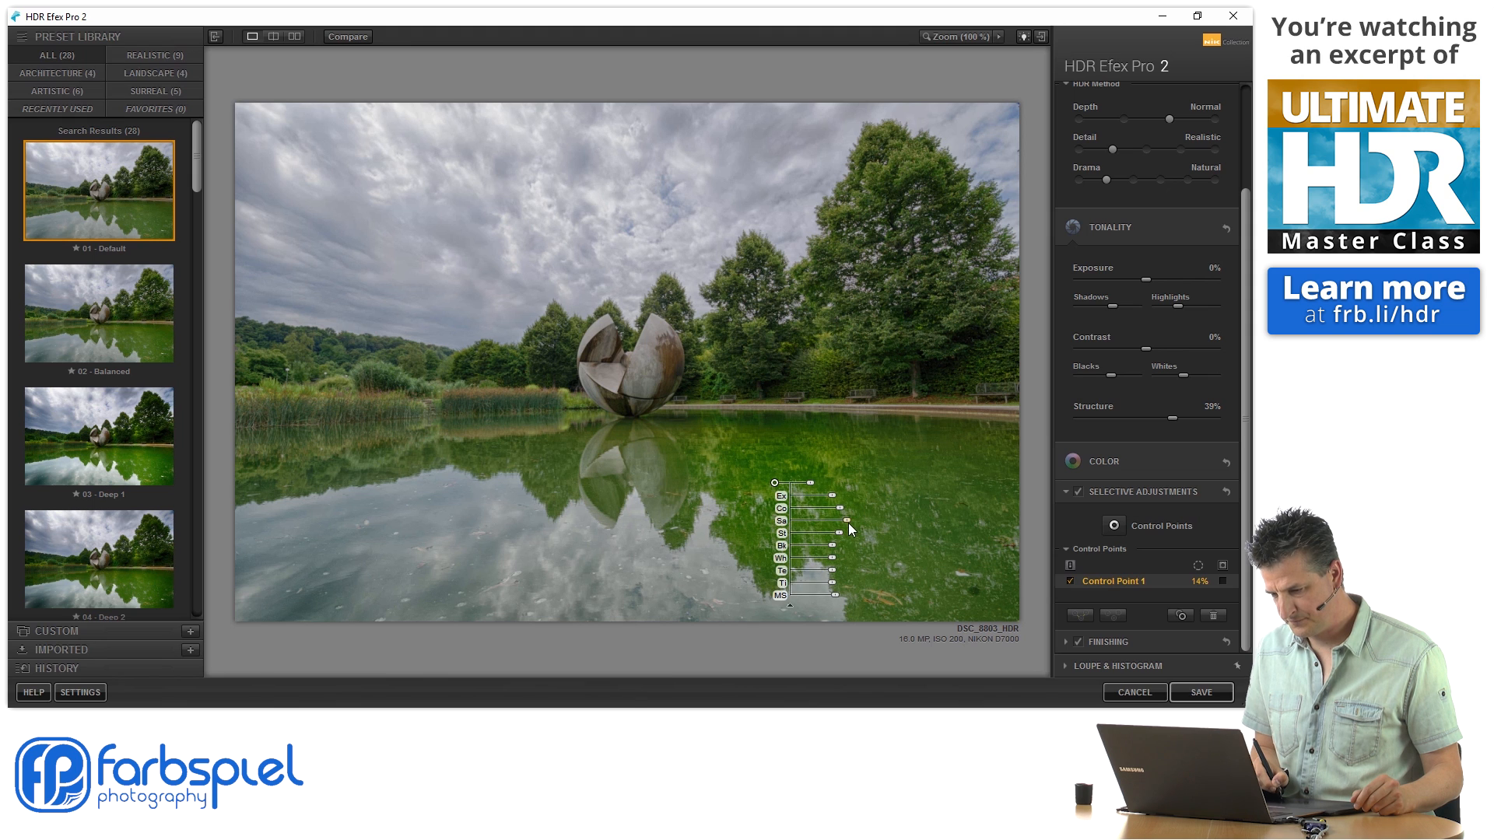
mouse_move(811, 508)
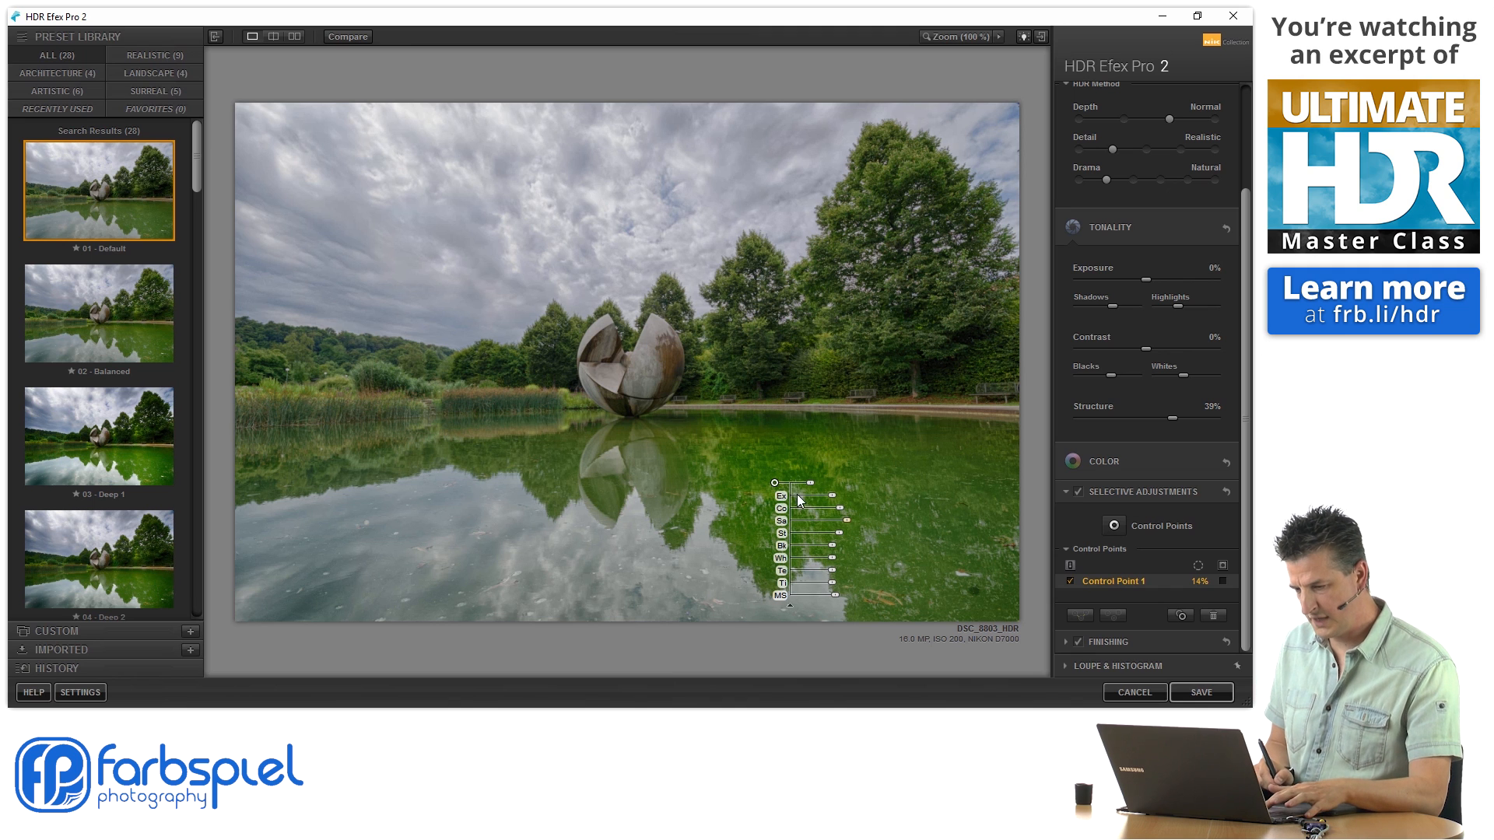
Step: Duplicate the 14% water point into Control Points 2–4 across the right-hand reflection
click(785, 482)
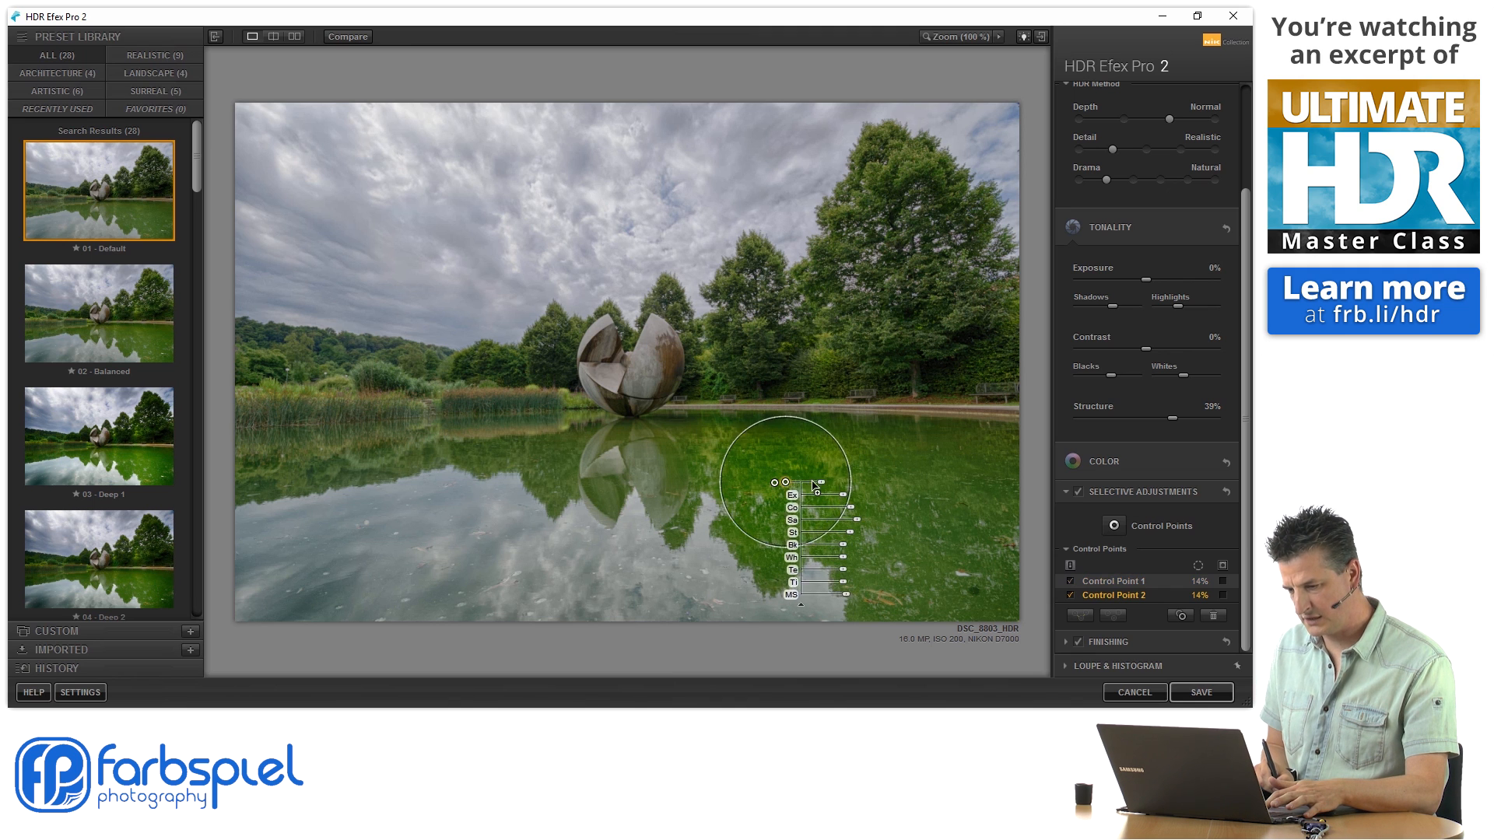
drag(786, 481, 877, 486)
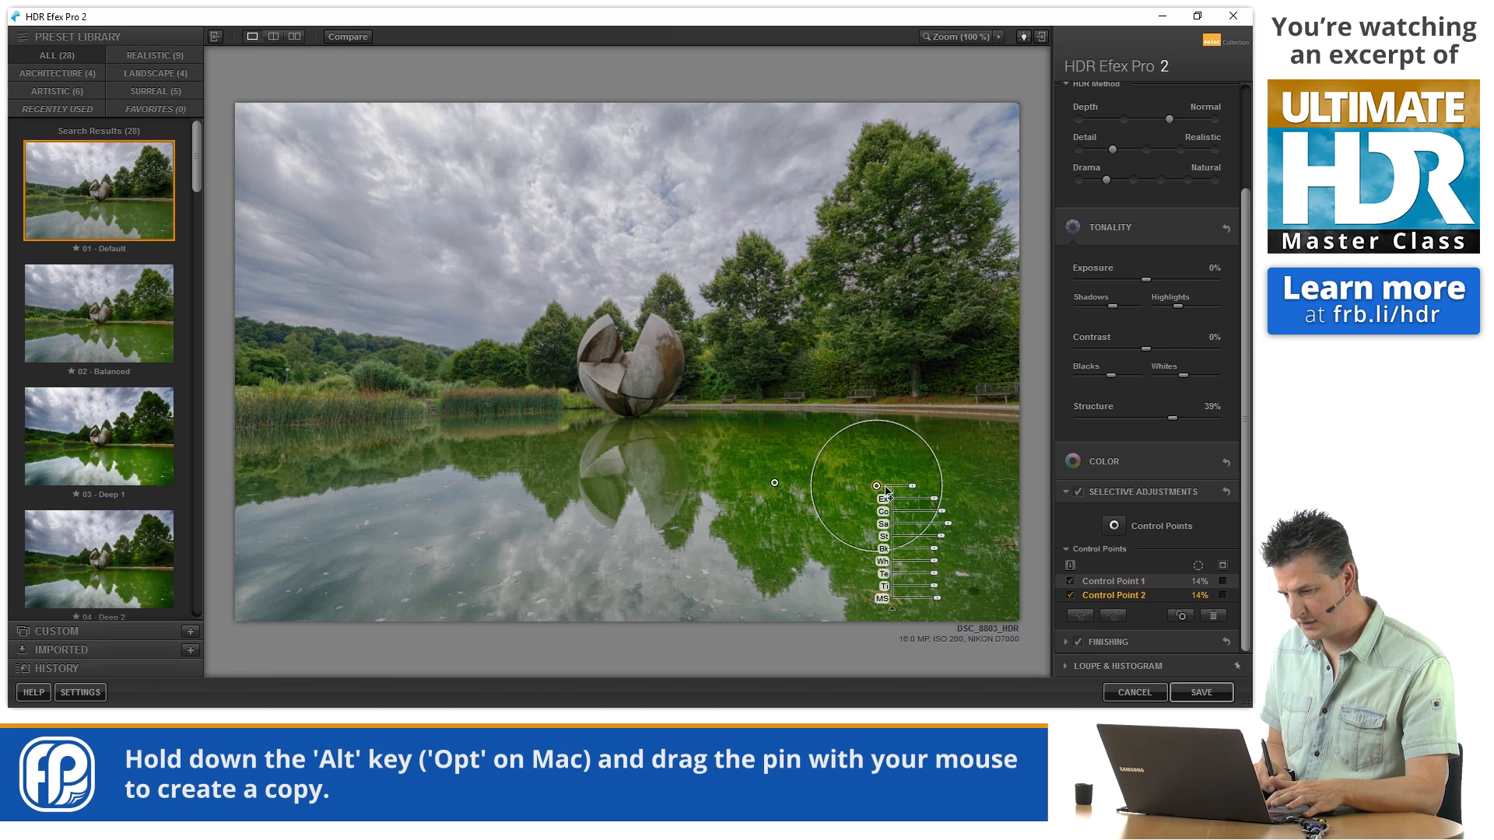
drag(873, 486, 976, 480)
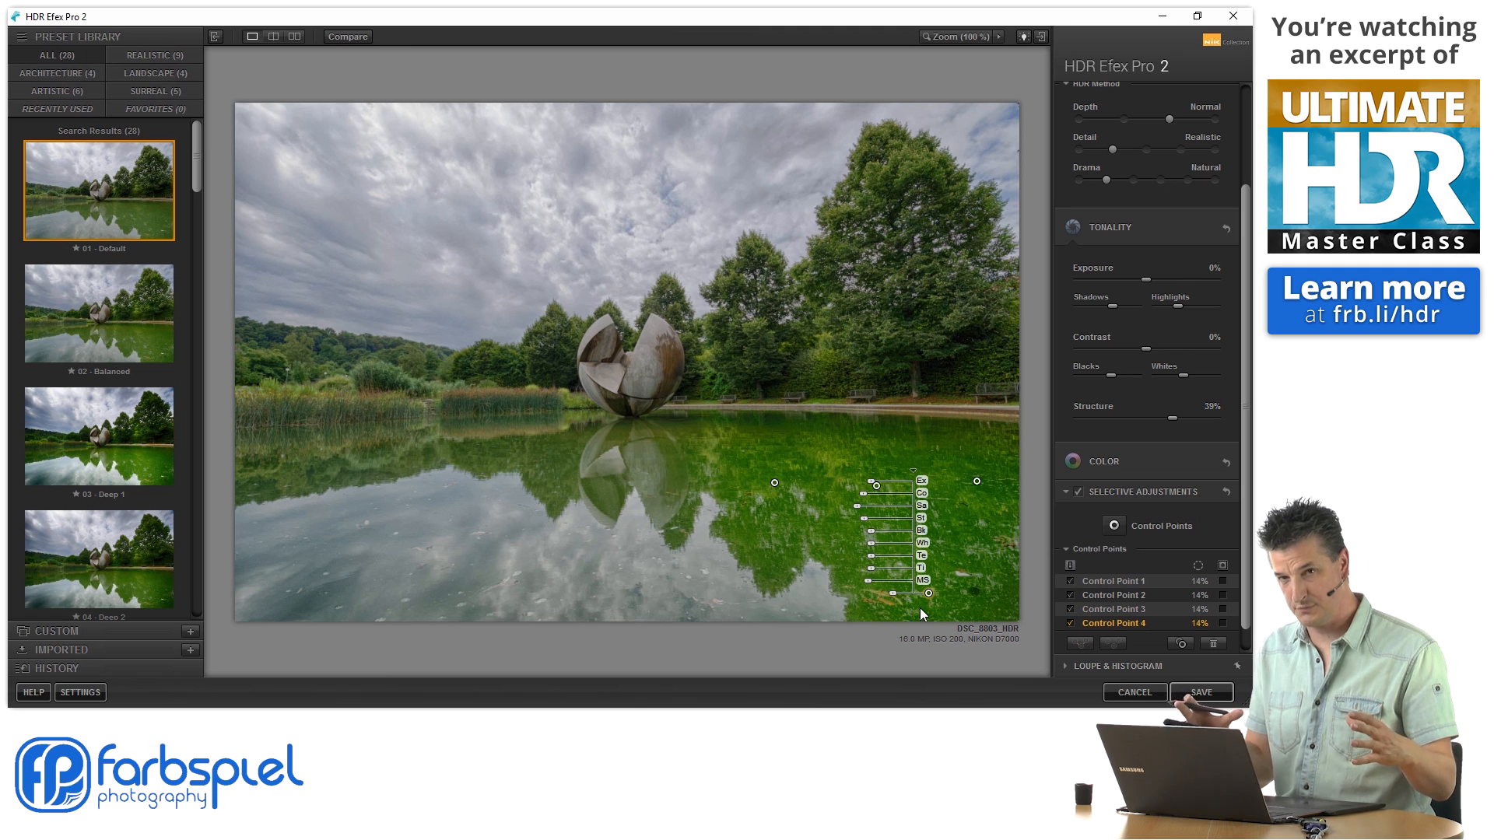
mouse_move(775, 488)
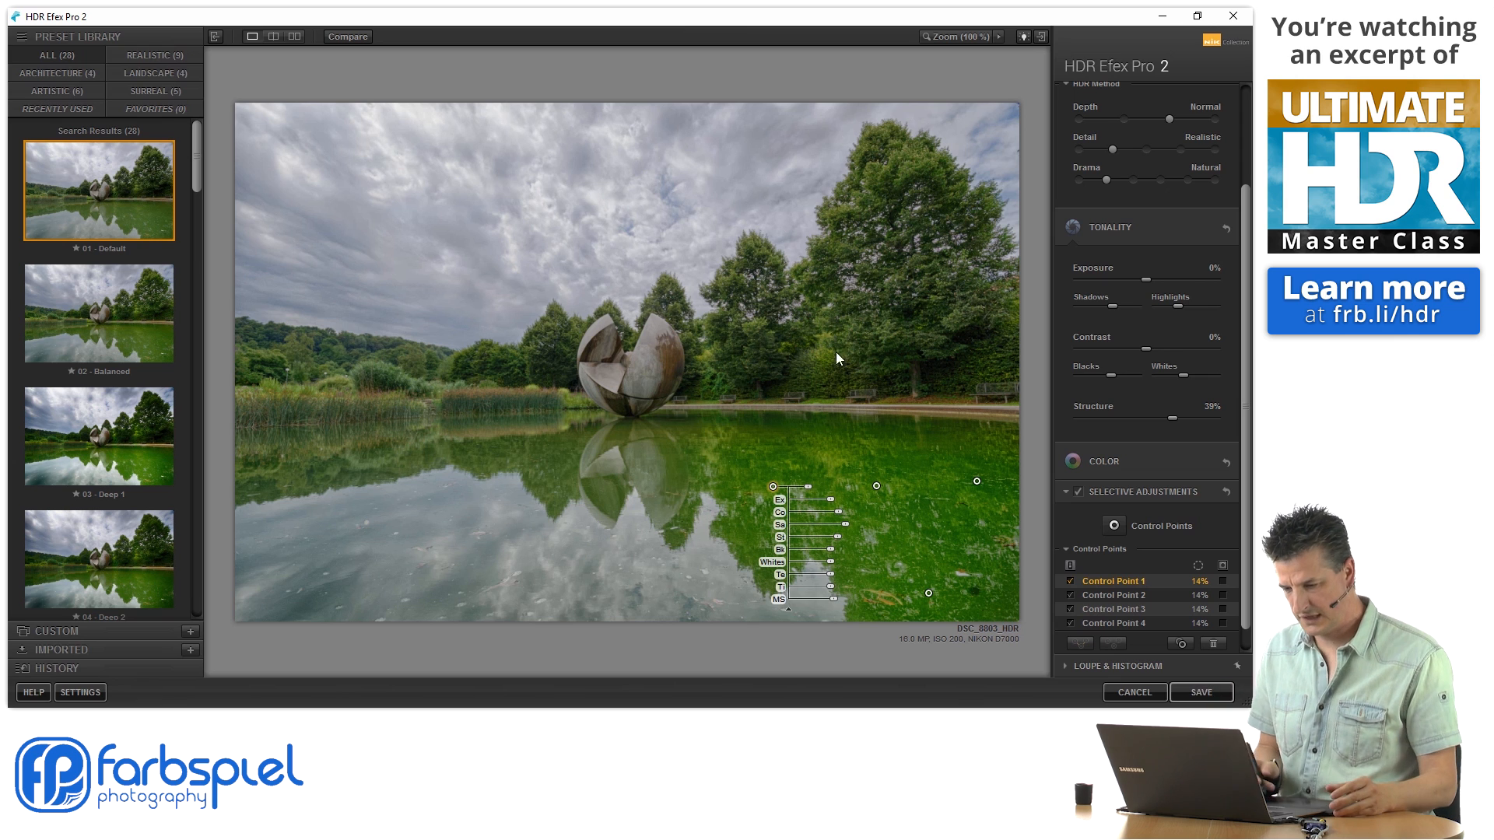
mouse_move(763, 497)
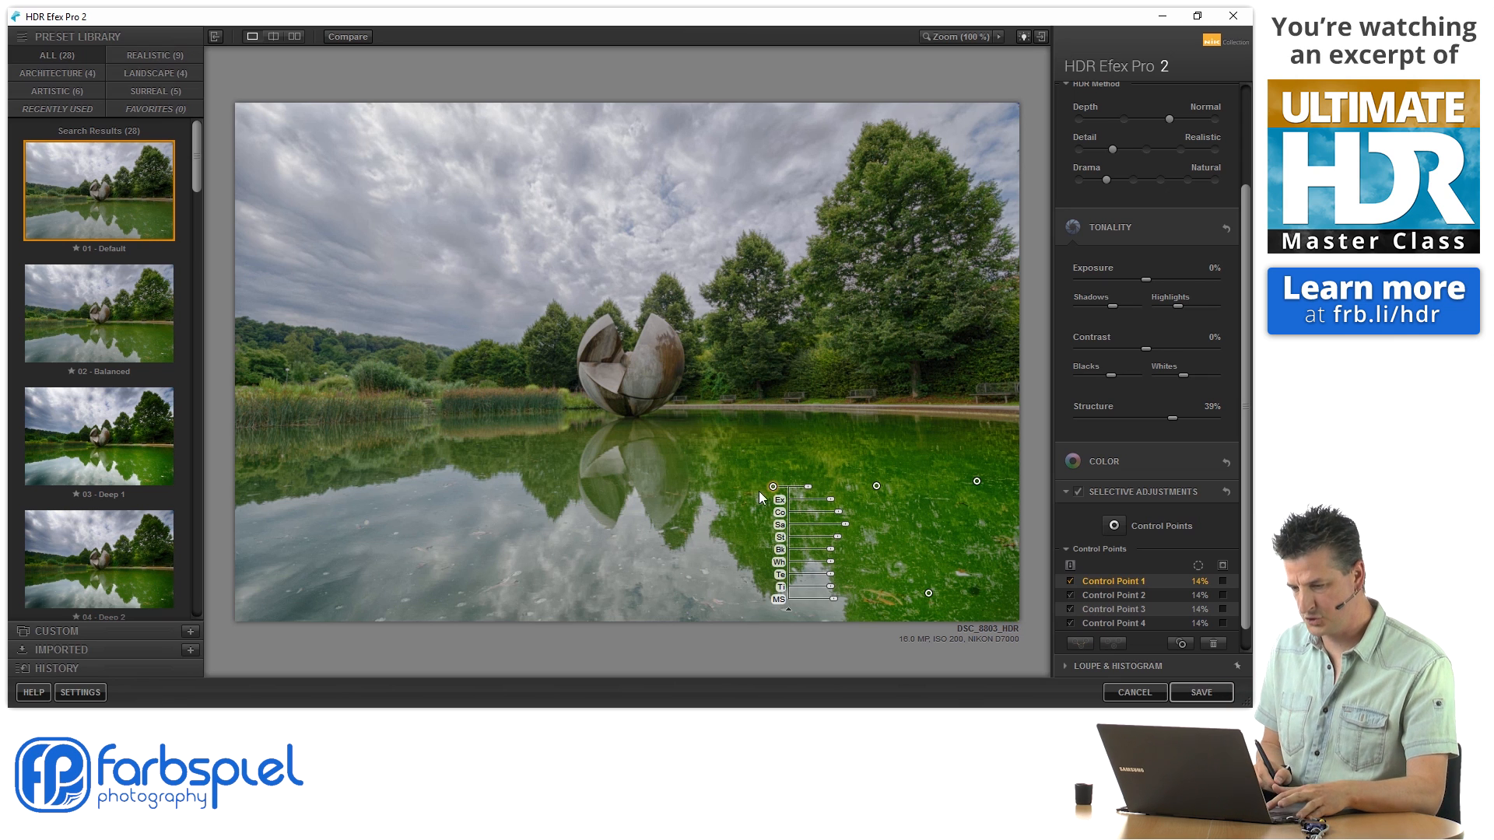
mouse_move(781, 514)
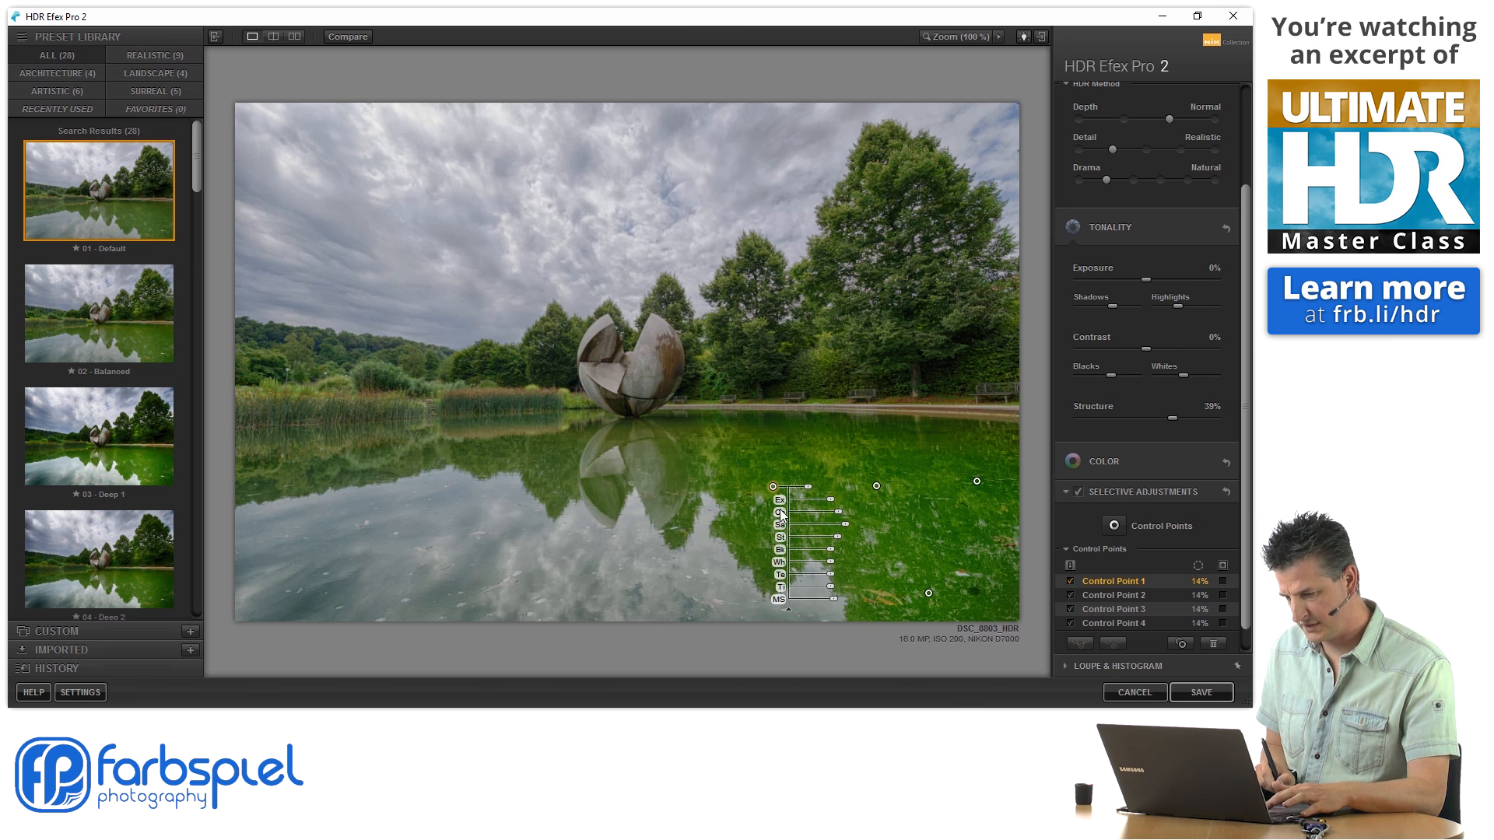
Step: Copy a control point, trim its reach, and place another copy near the left reeds
click(569, 464)
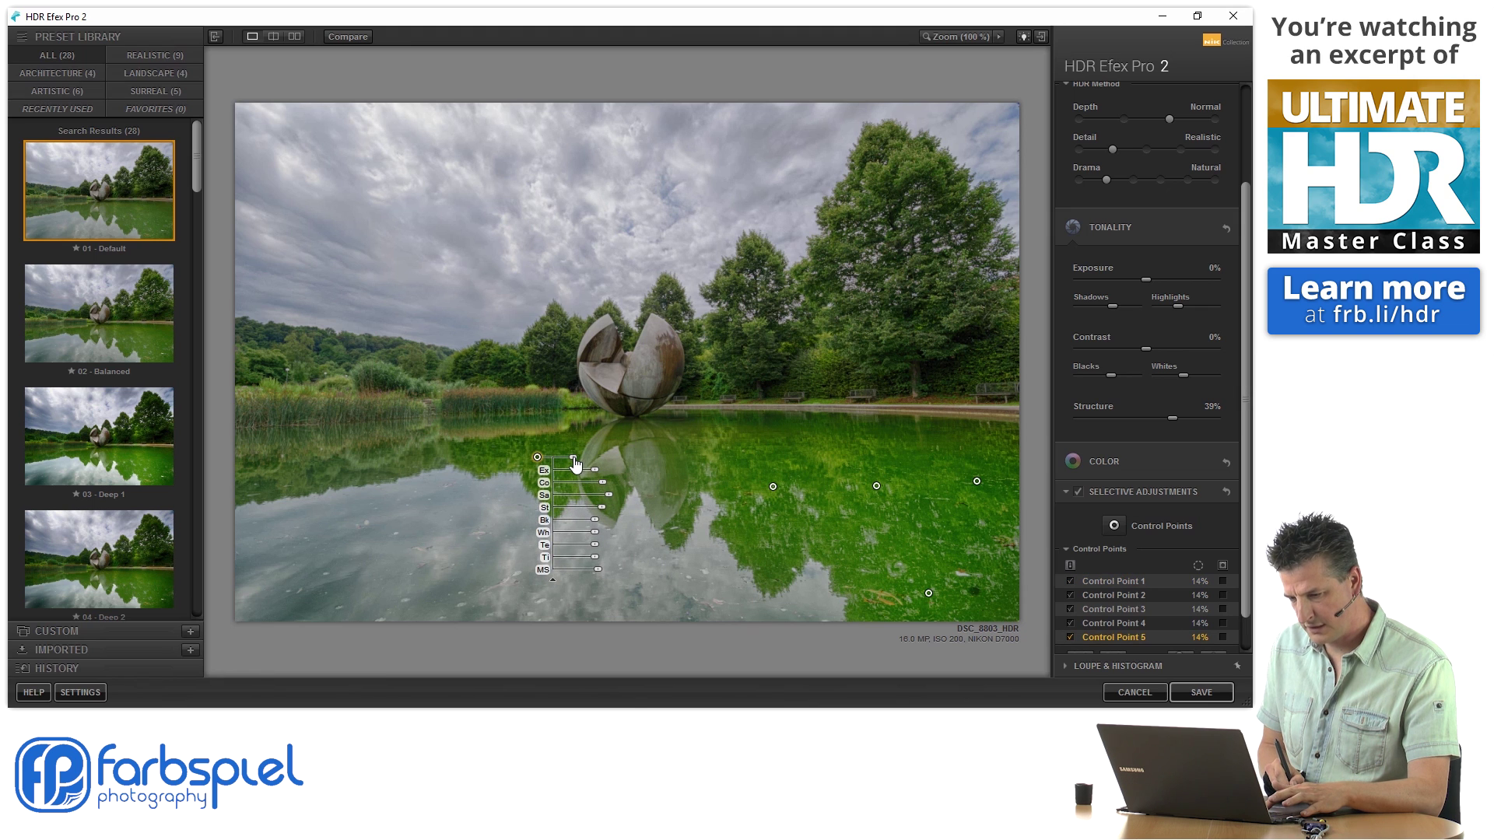
drag(590, 470, 574, 470)
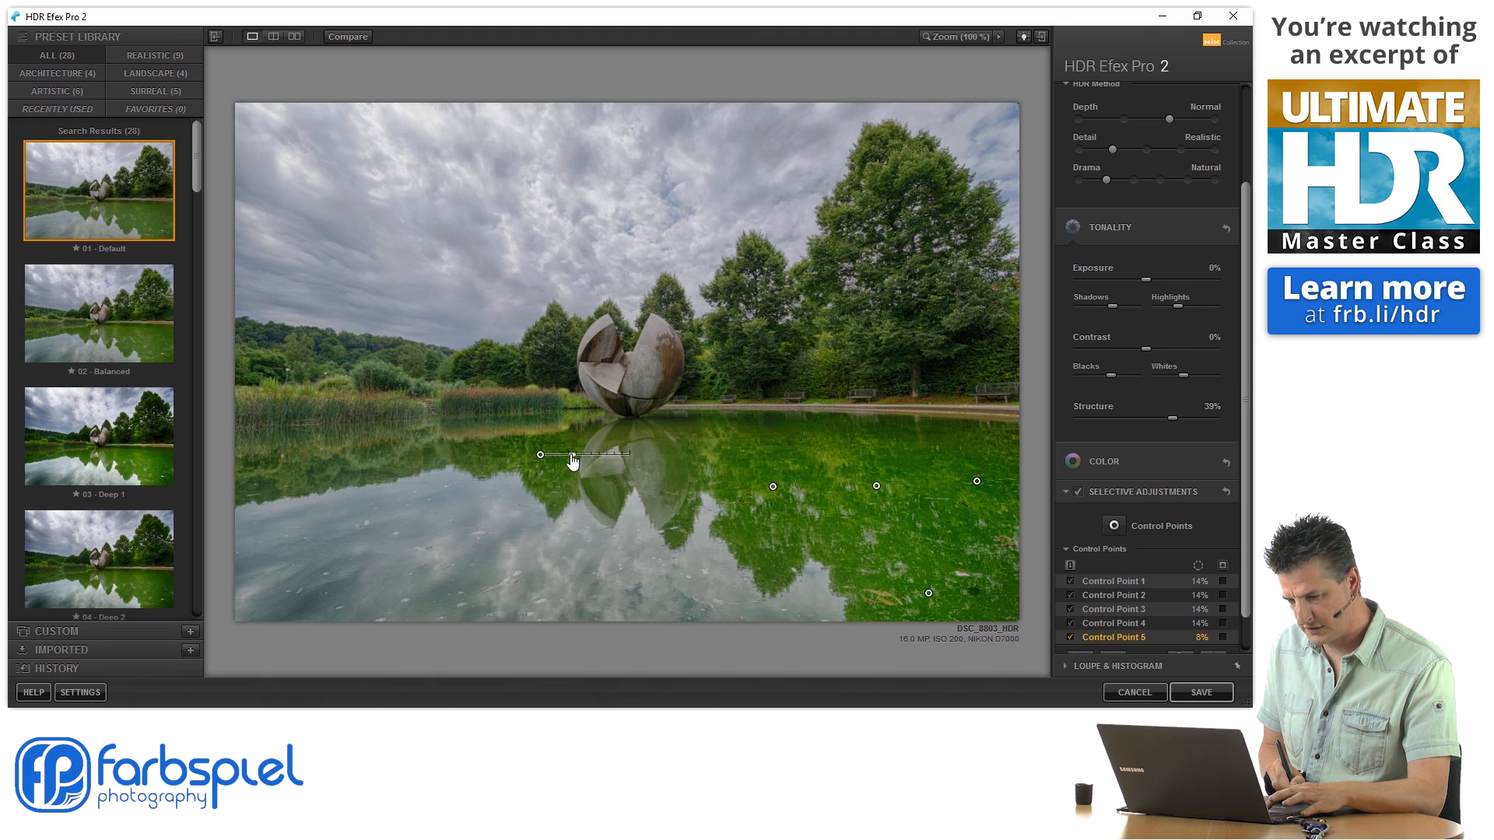
click(455, 456)
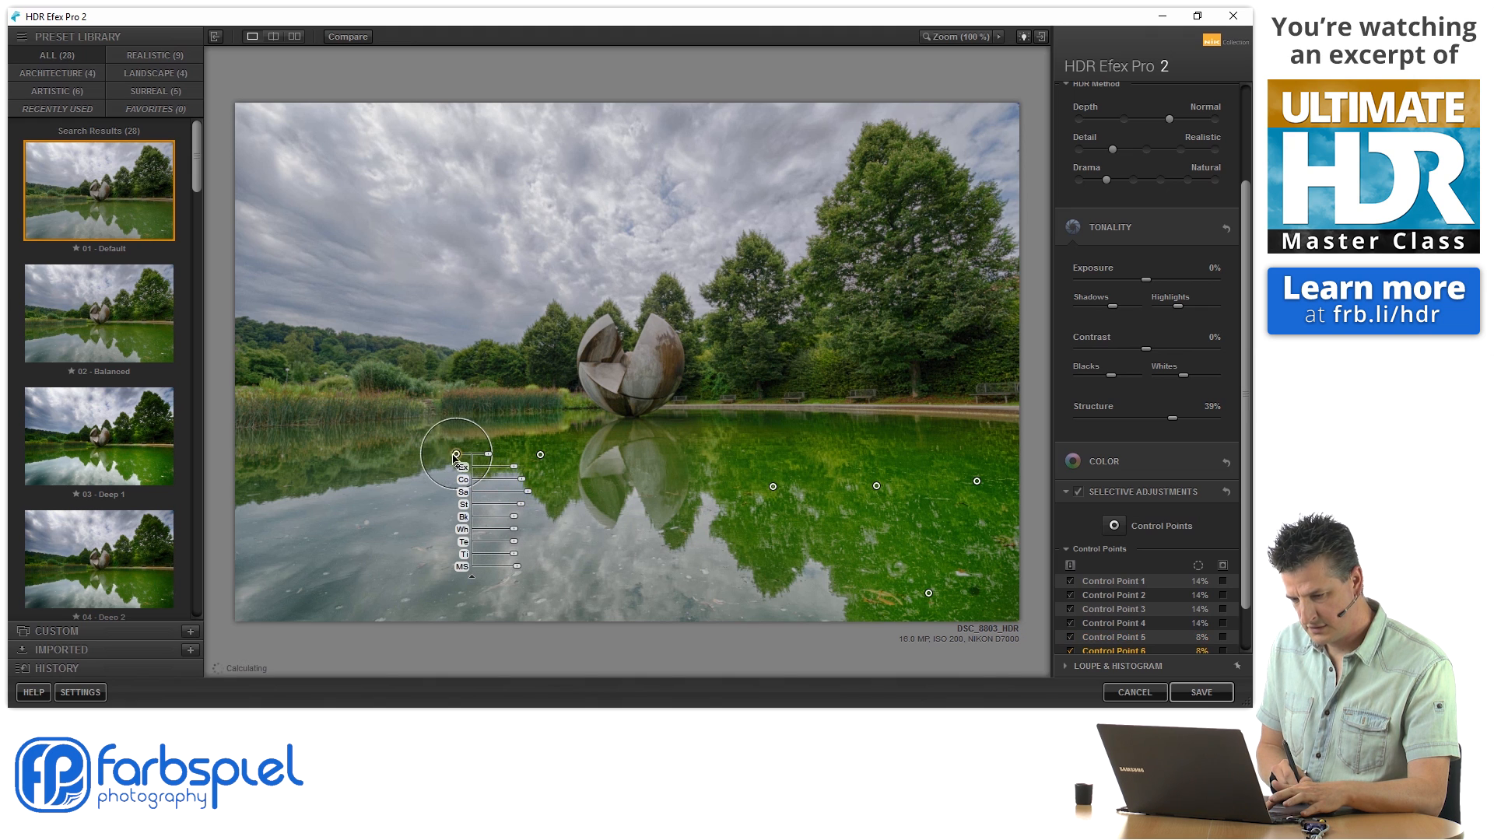
drag(455, 454, 395, 463)
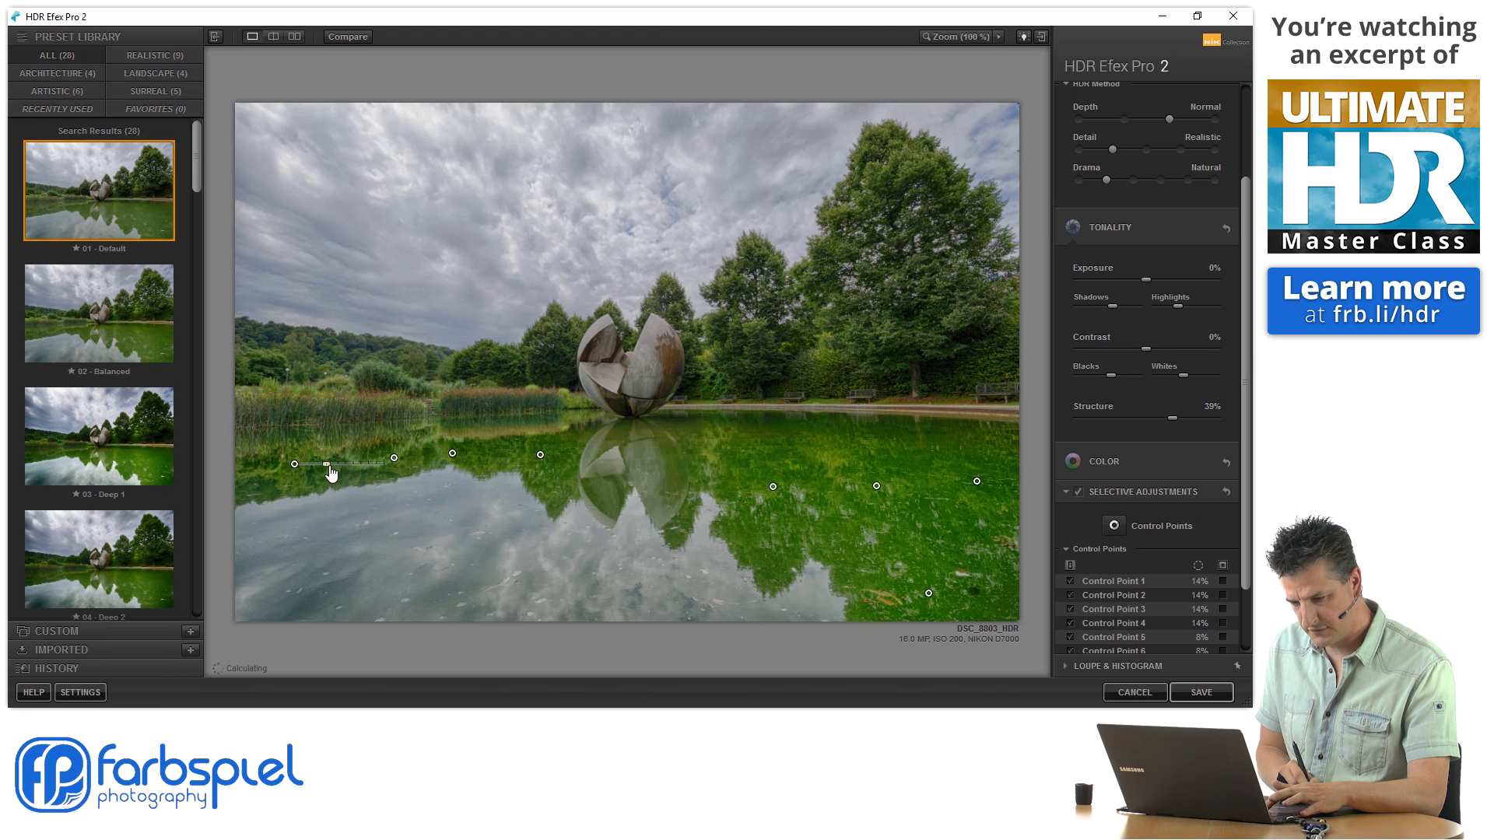
Step: Select the left-reflection points, enlarge the central point's reach, and select the middle point
click(394, 458)
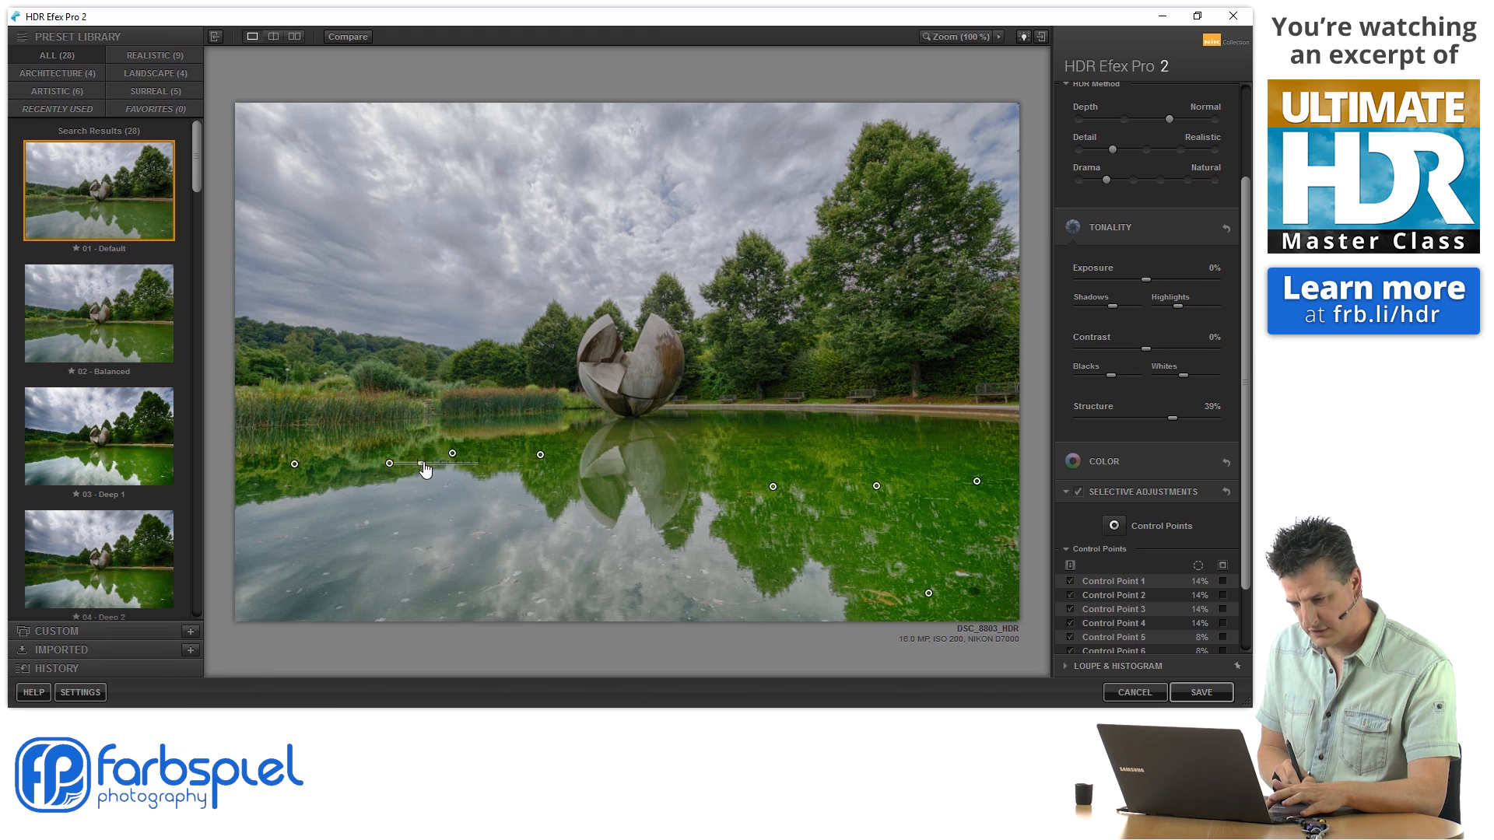
click(389, 463)
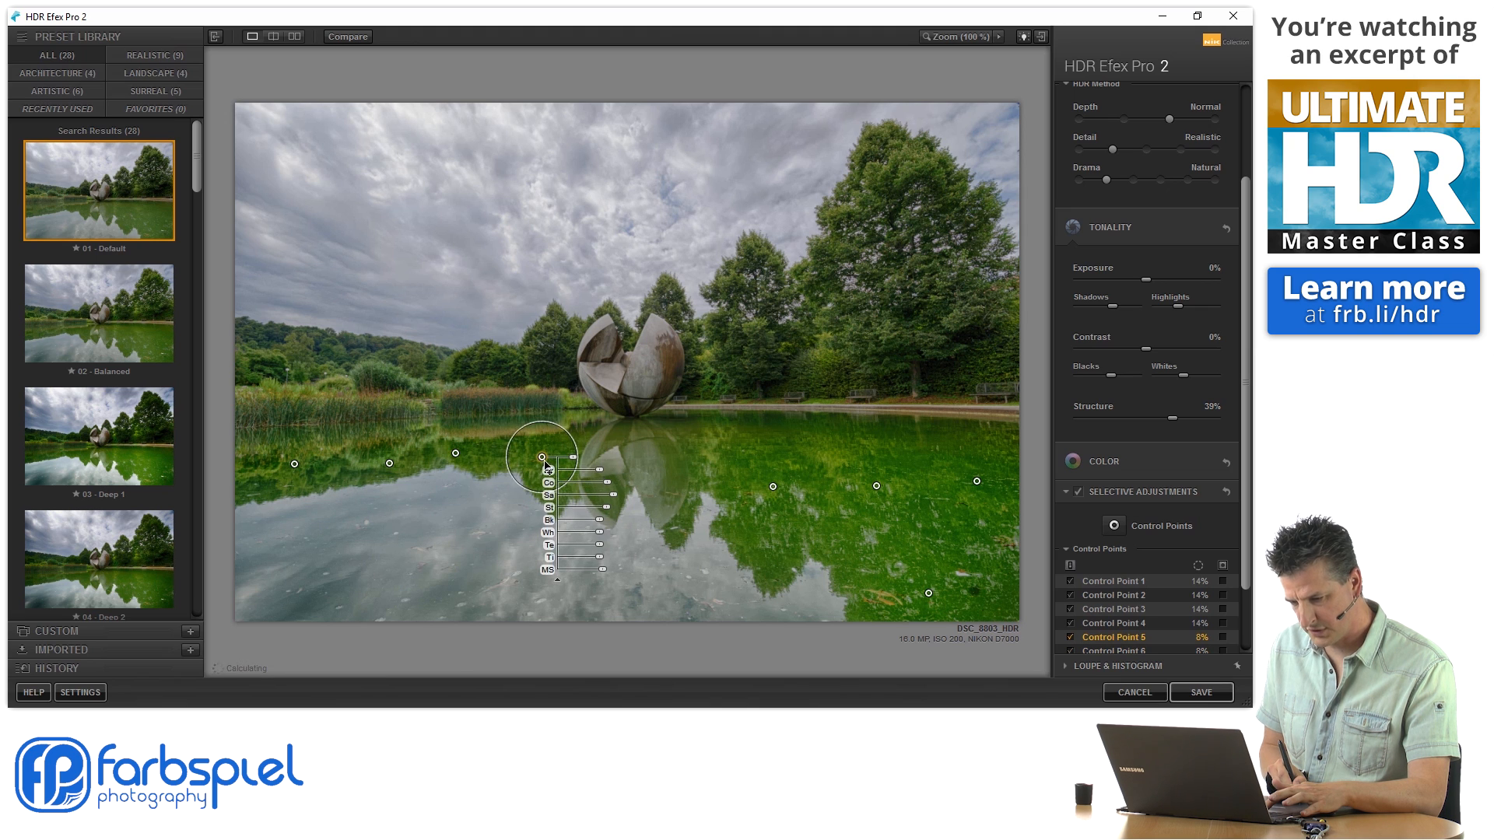
drag(543, 459, 619, 459)
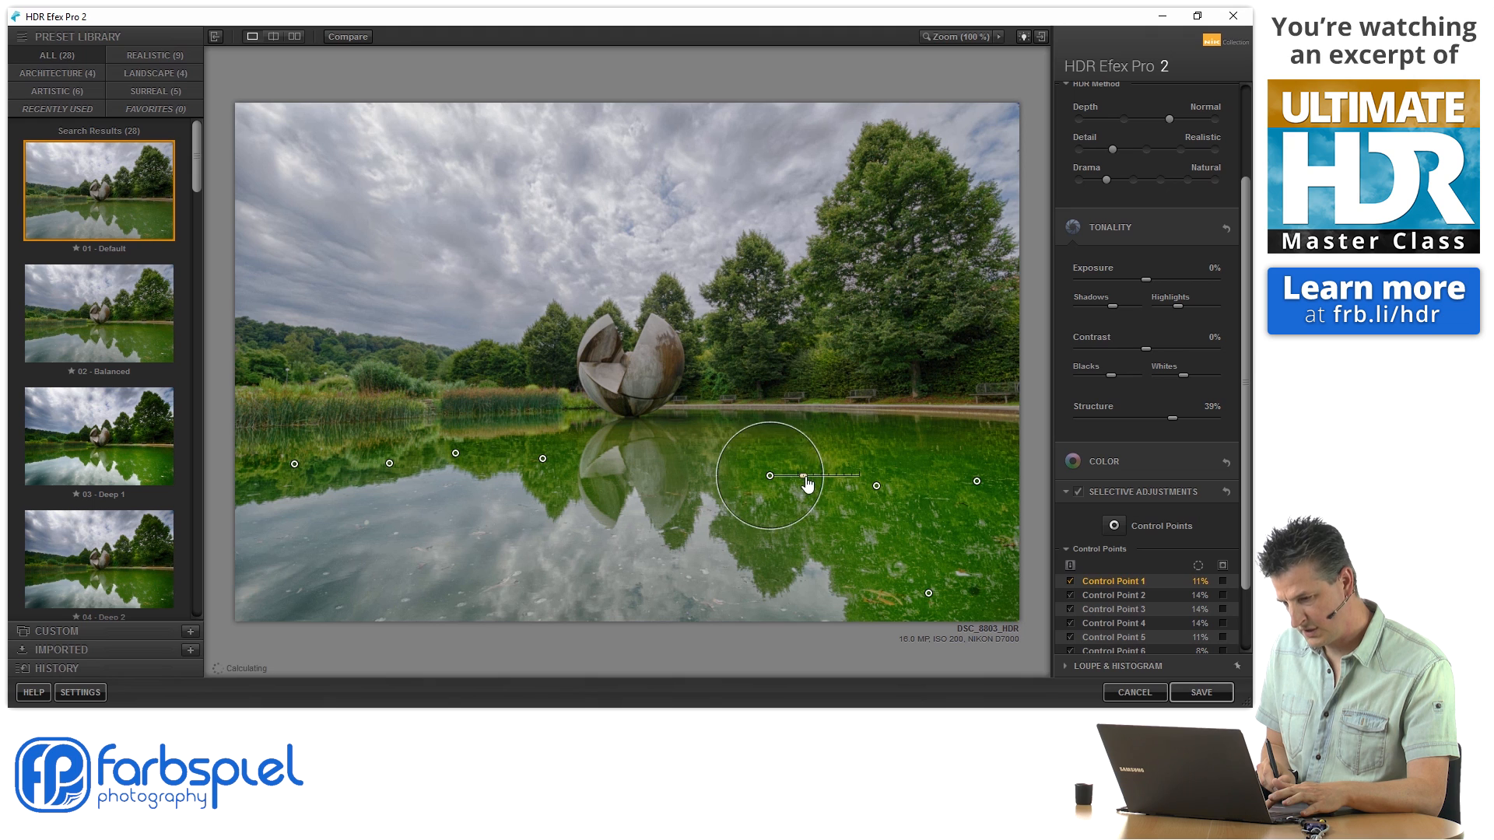
click(768, 461)
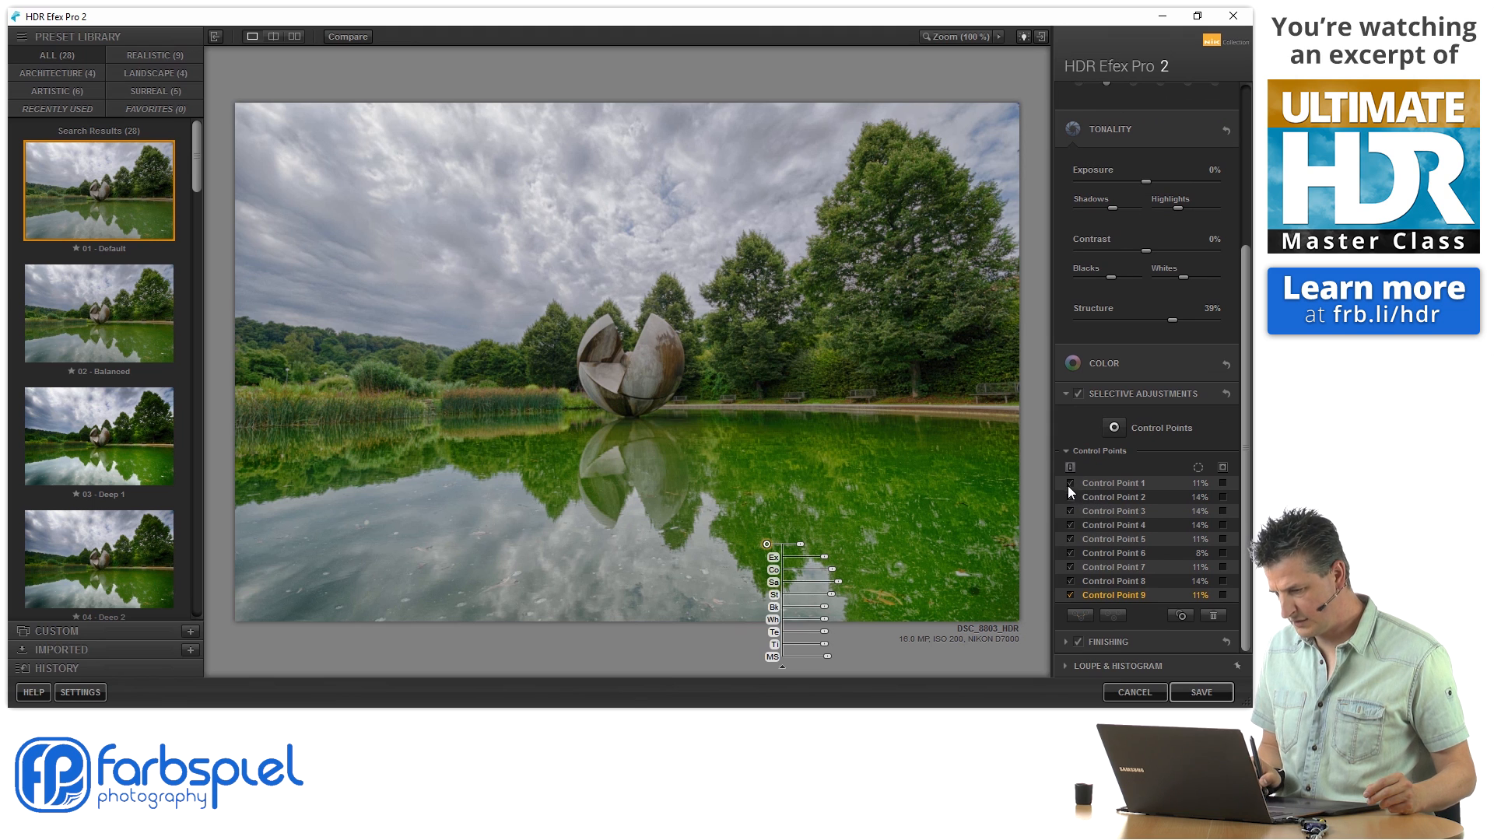
Step: Toggle a control point's checkbox to compare its effect
click(1071, 496)
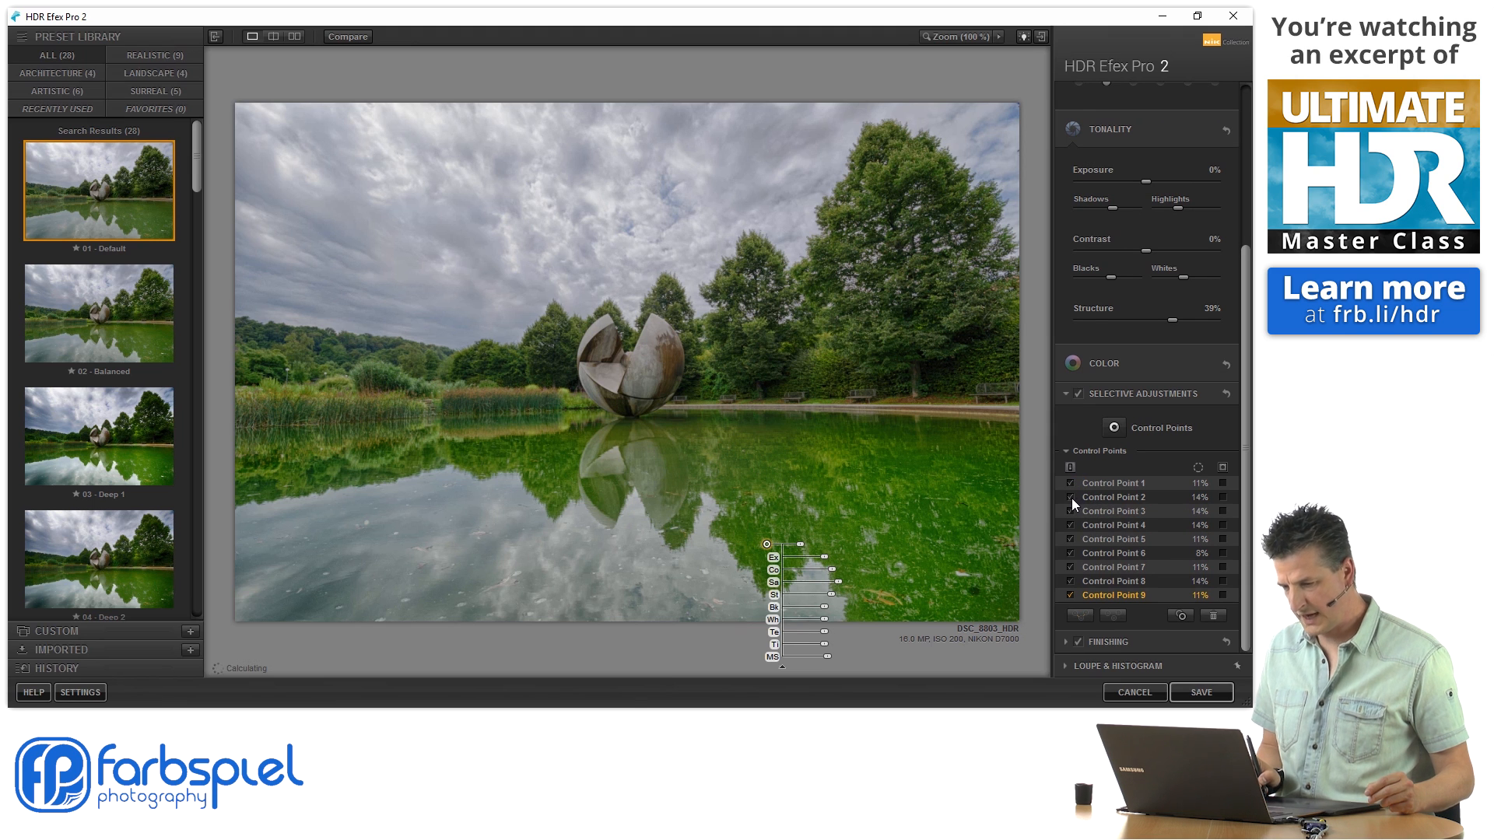